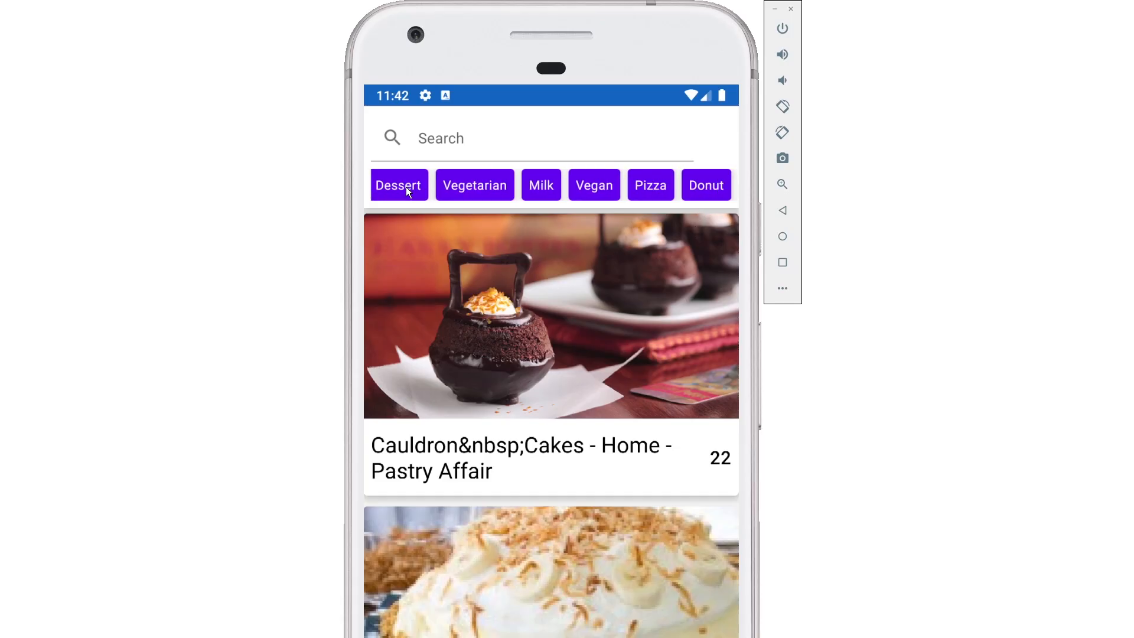
Step: Select the Dessert category chip in the emulator's recipe app
{"action": "left_click", "coordinate": [705, 185]}
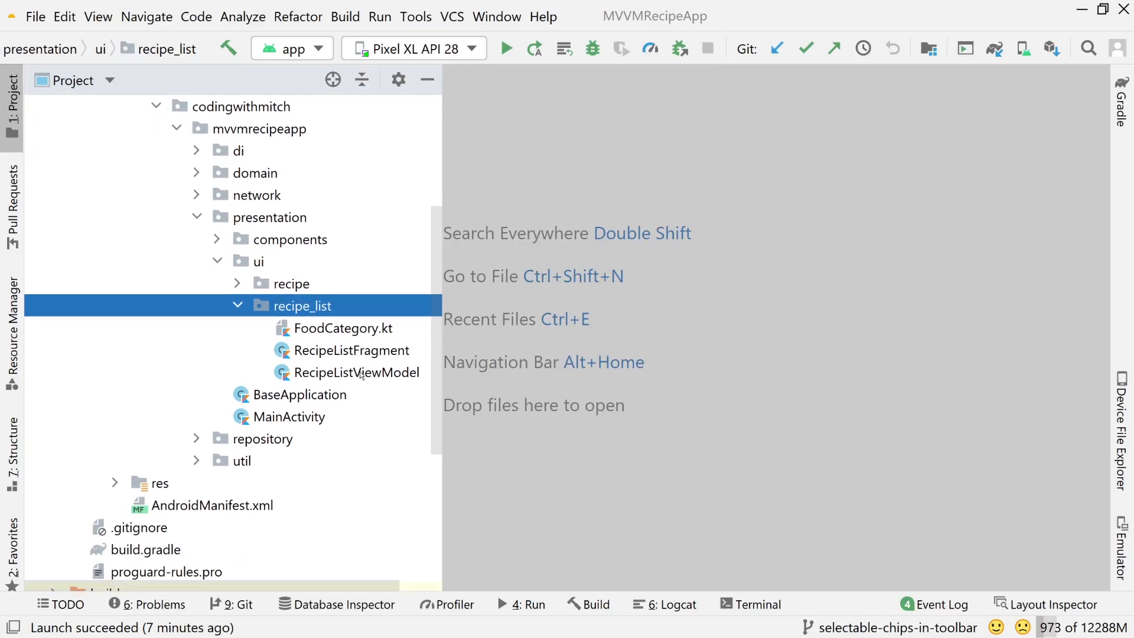
Step: In RecipeListViewModel.kt, add 'var categoryScrollPosition: Float = 0f' below selectedCategory
{"action": "double_click", "coordinate": [356, 371]}
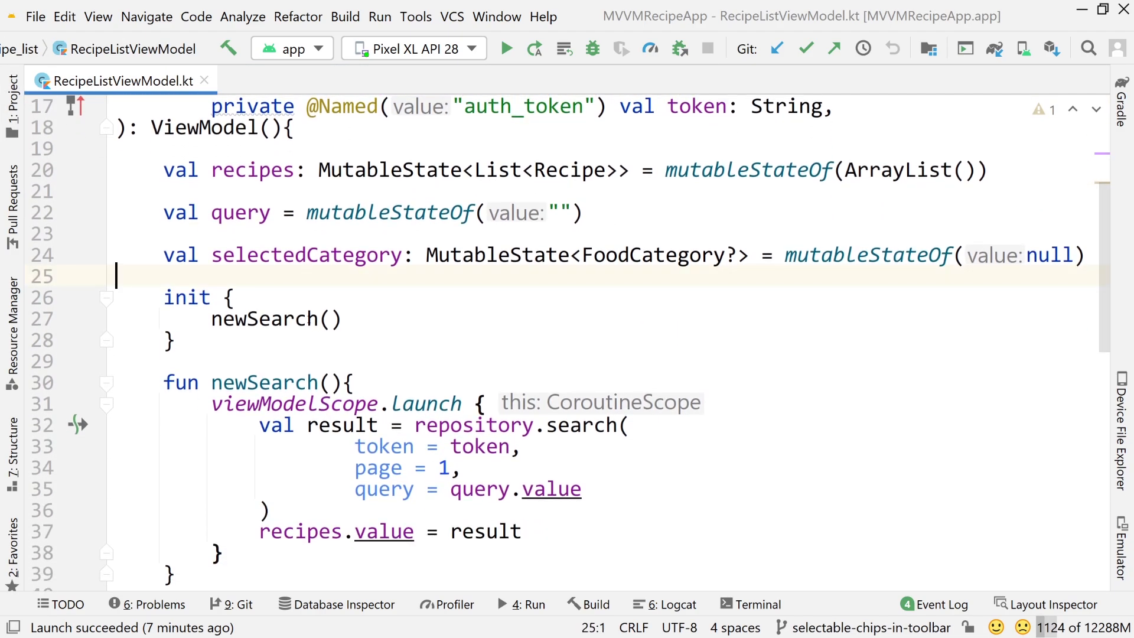
{"action": "double_click", "coordinate": [498, 255]}
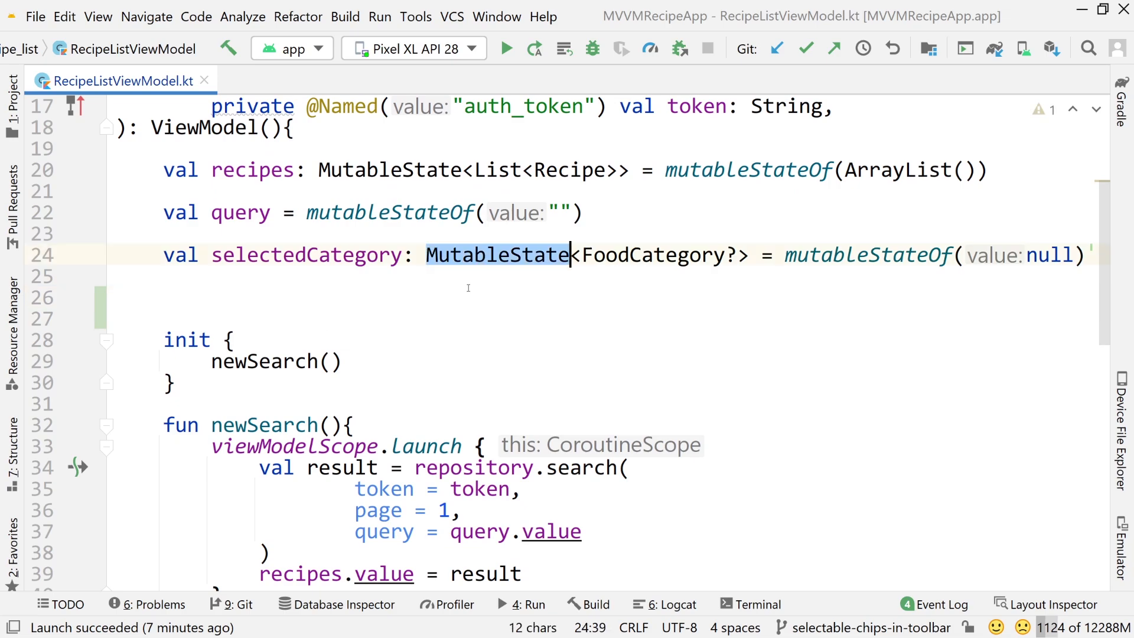
{"action": "left_click", "coordinate": [322, 296]}
{"action": "type", "text": "var a"}
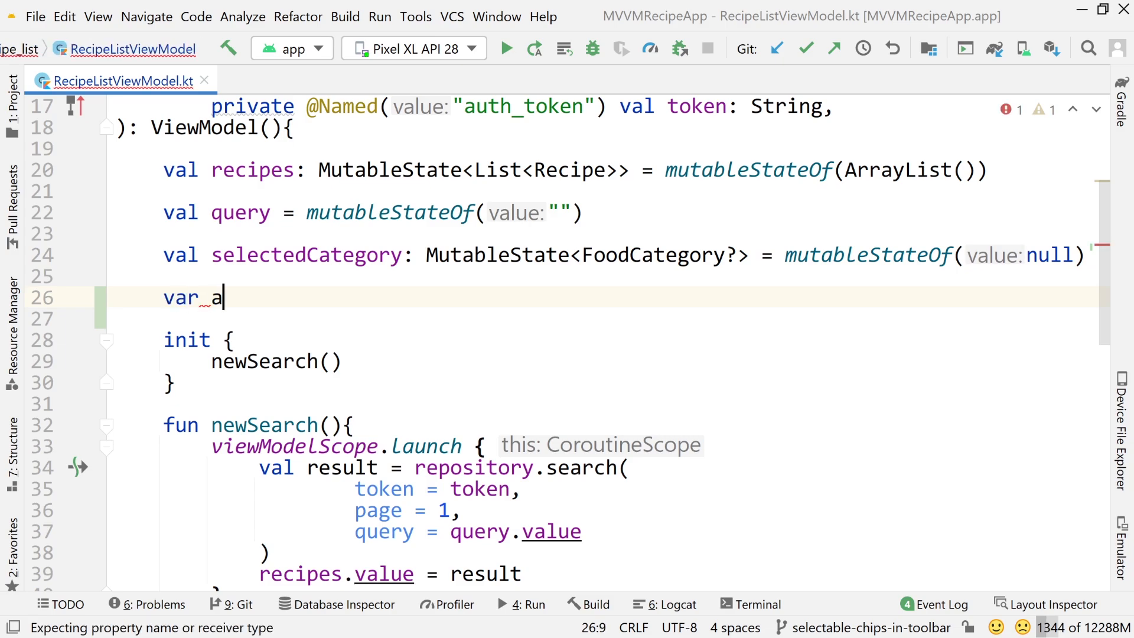
{"action": "type", "text": "categorySc"}
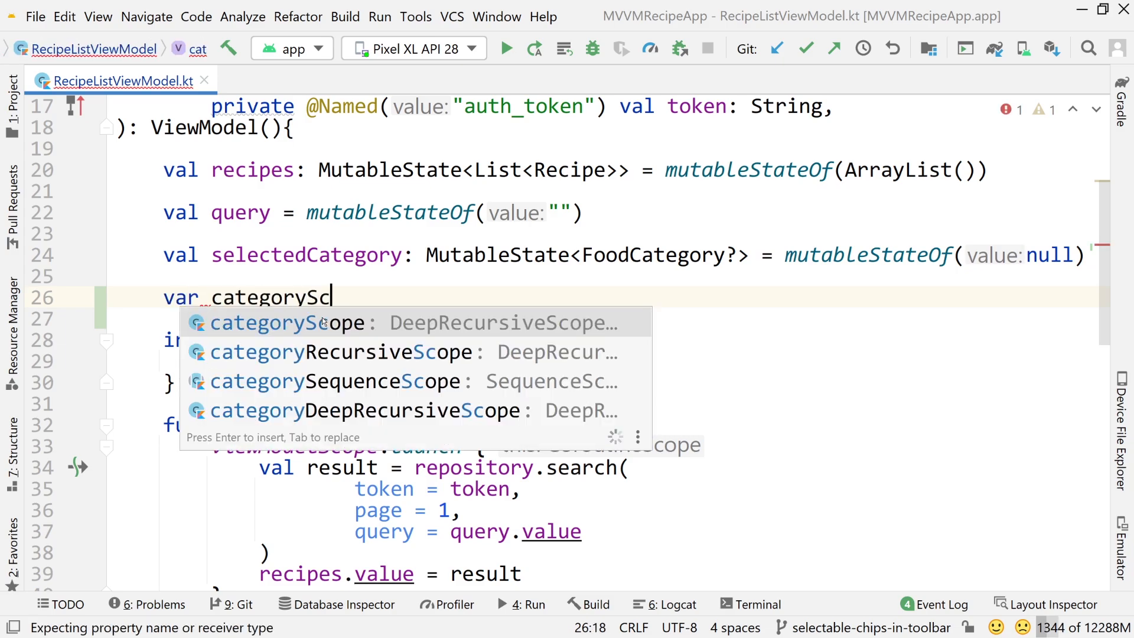
{"action": "type", "text": "rollPosition:"}
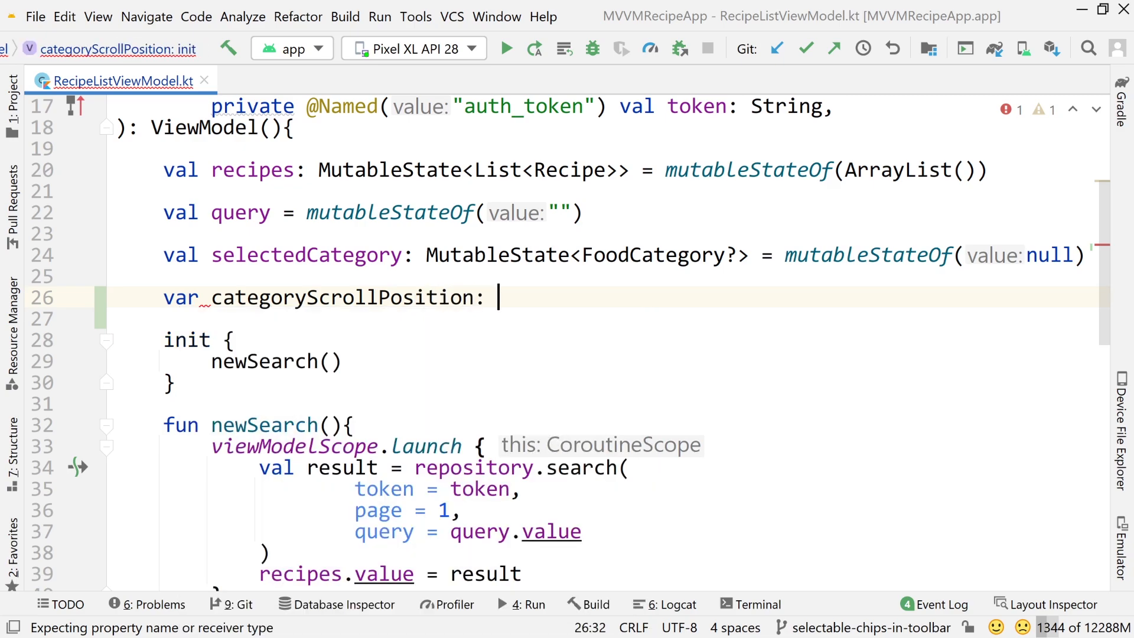
{"action": "type", "text": "Float = 0f"}
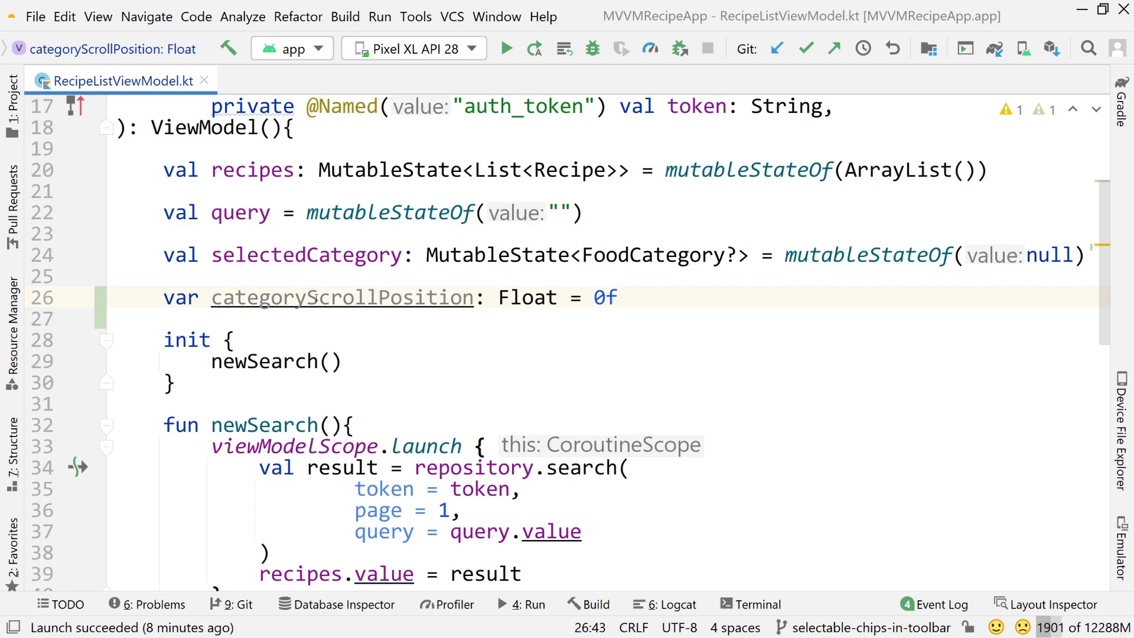
Step: Highlight selectedCategory's MutableState type and the new declaration's 0f starting value
{"action": "double_click", "coordinate": [497, 255]}
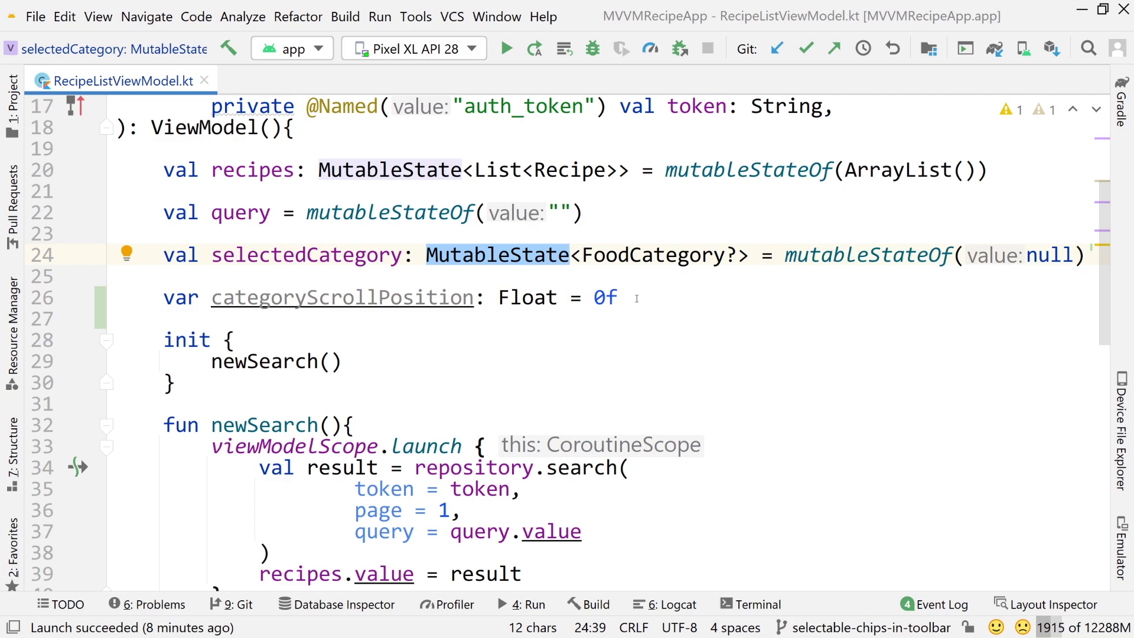
{"action": "double_click", "coordinate": [603, 297]}
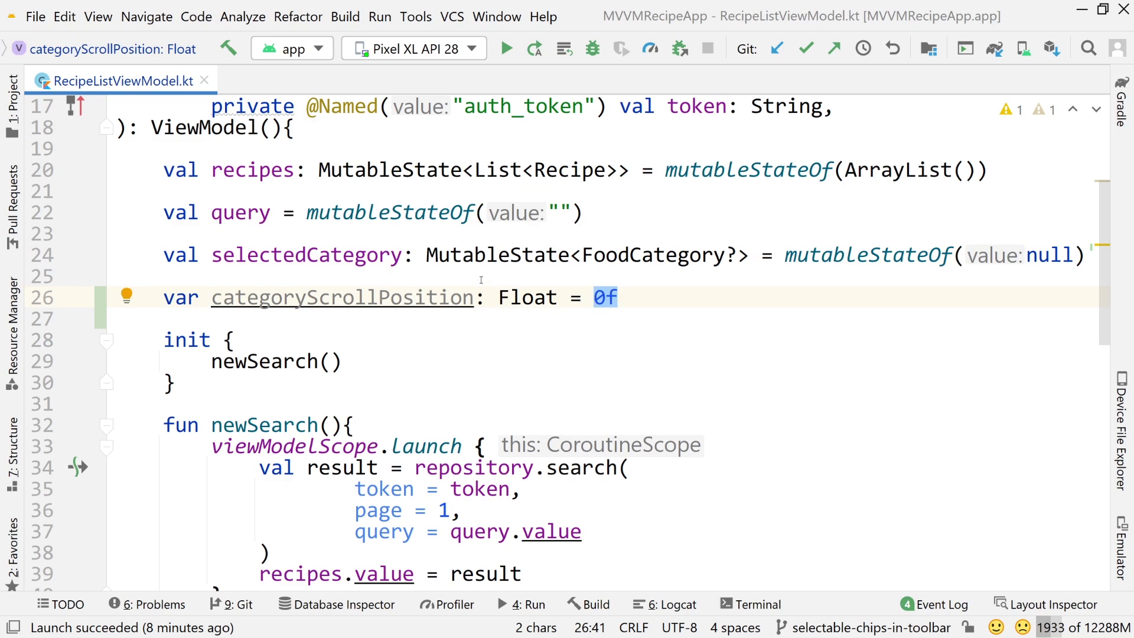
{"action": "double_click", "coordinate": [497, 254]}
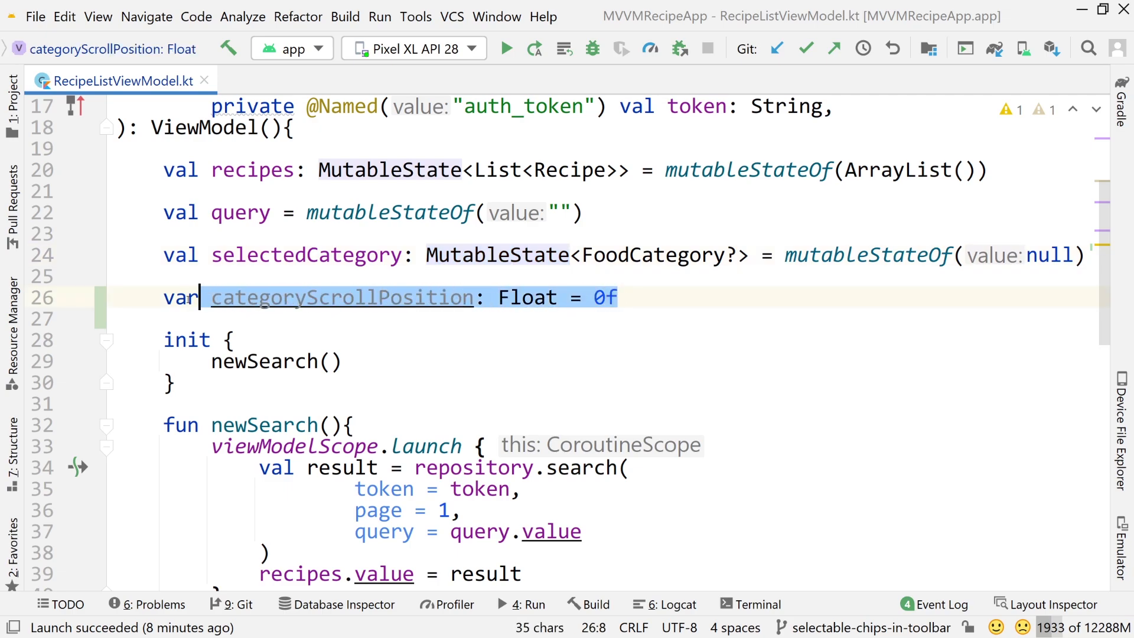
{"action": "double_click", "coordinate": [528, 296]}
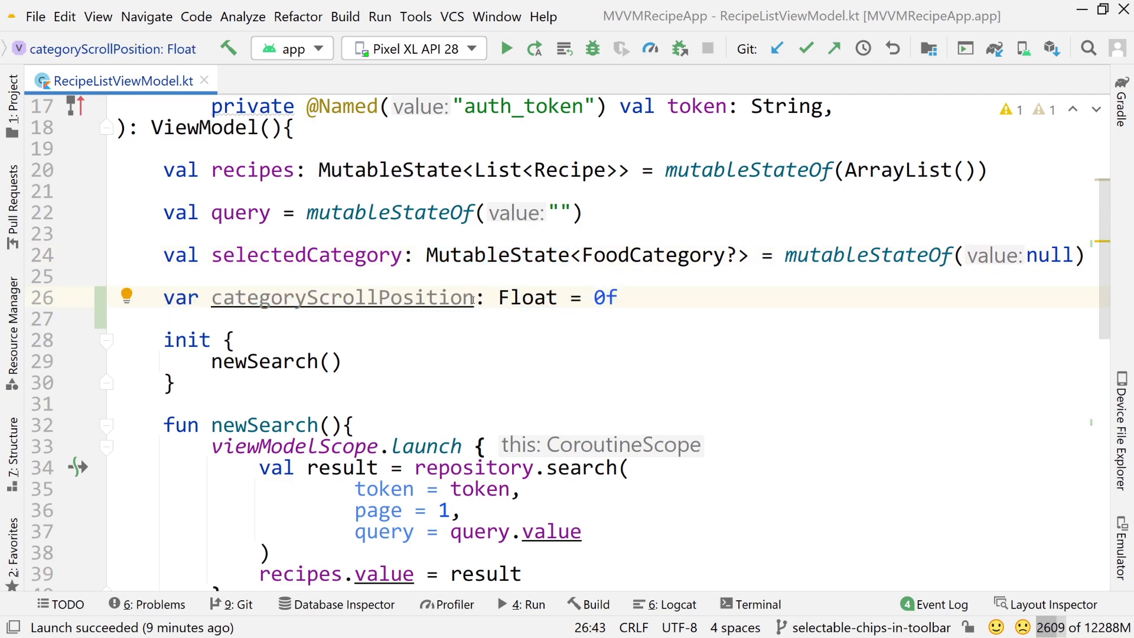
{"action": "type", "text": "pri"}
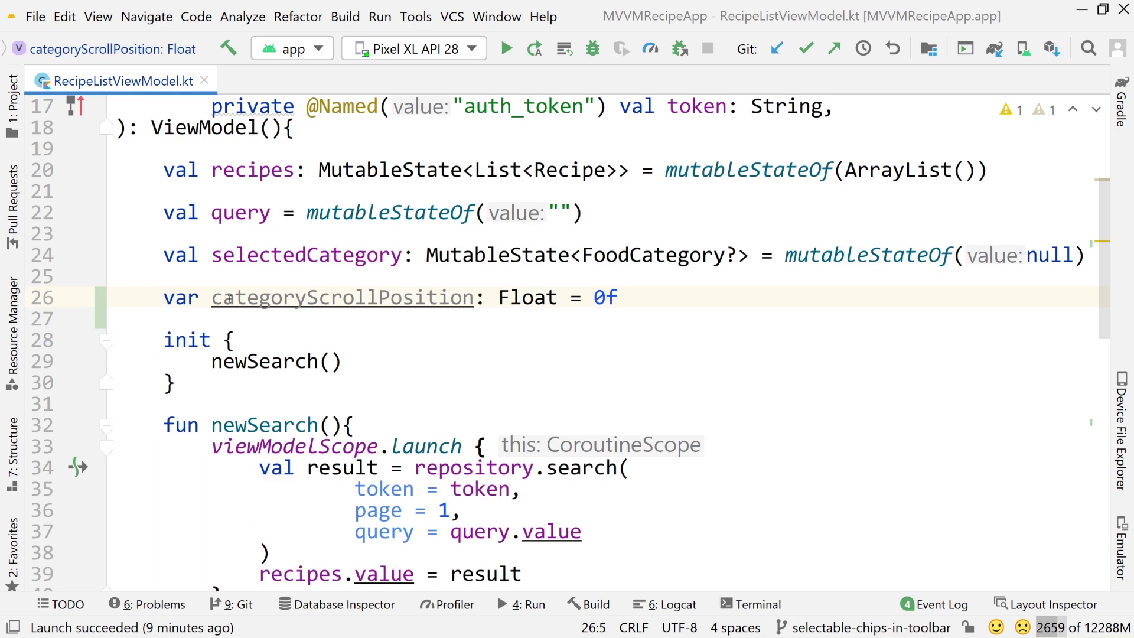
Step: Write fun onChangeCategoryScrollPosition(position: Float) { categoryScrollPosition = position } at the ViewModel's end
{"action": "scroll", "scroll_direction": "down", "scroll_amount": 3}
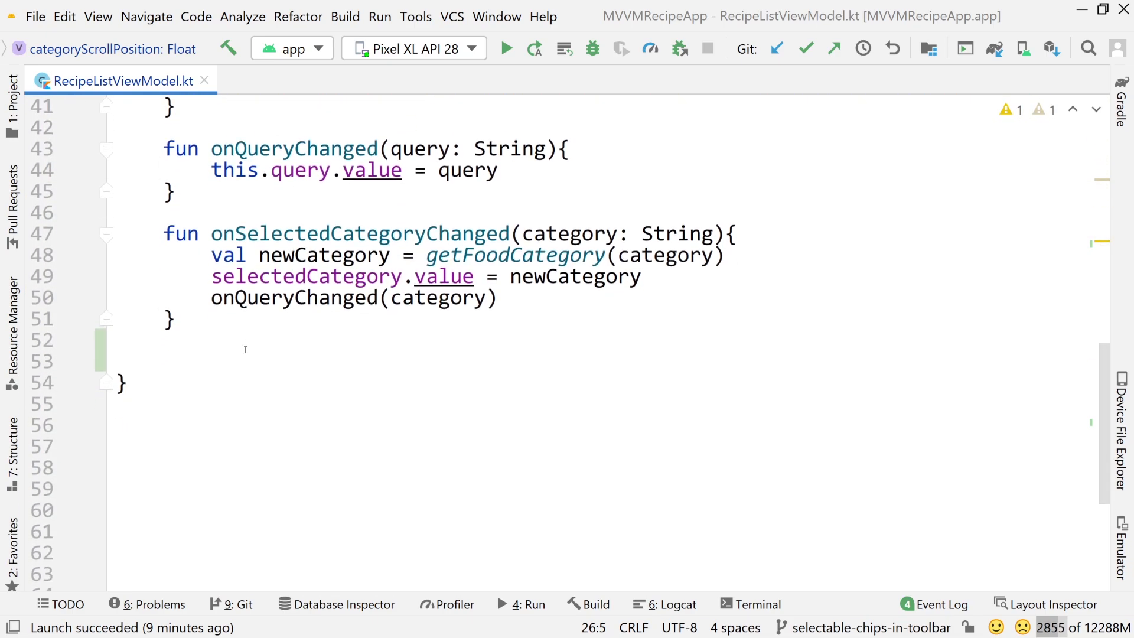
{"action": "type", "text": "fun onC"}
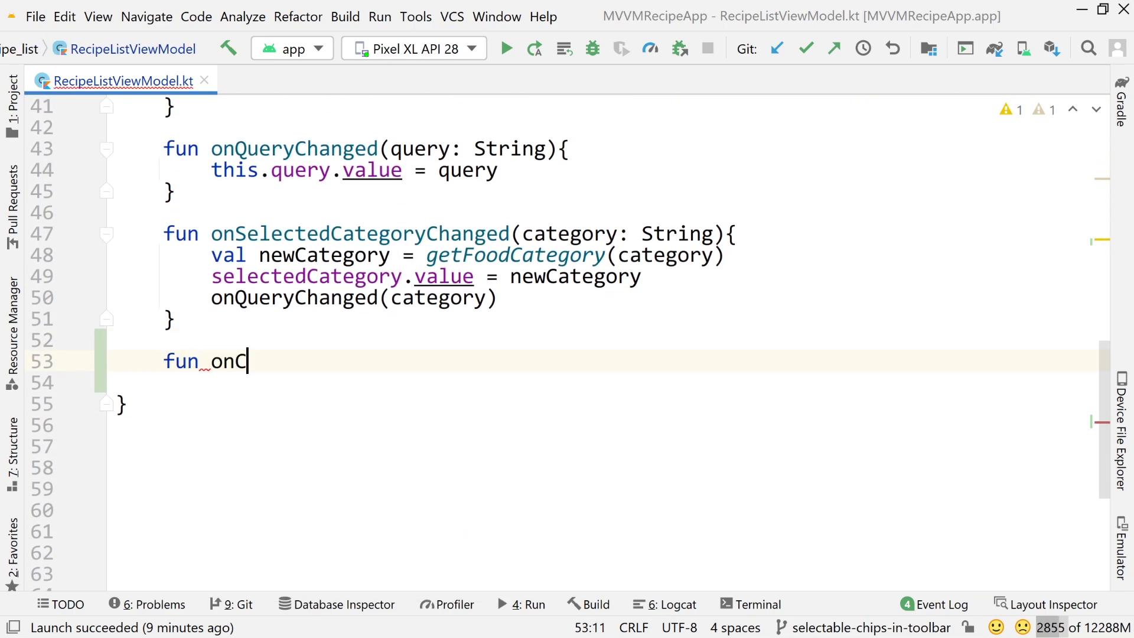
{"action": "type", "text": "hangeCategoryScrol"}
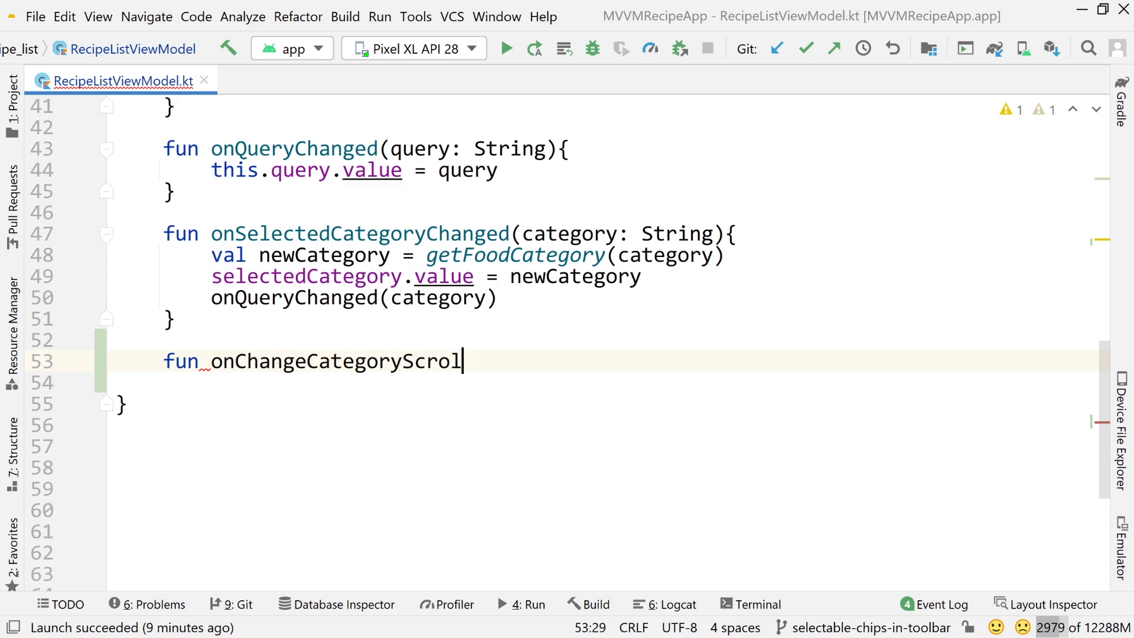
{"action": "type", "text": "Position(poti"}
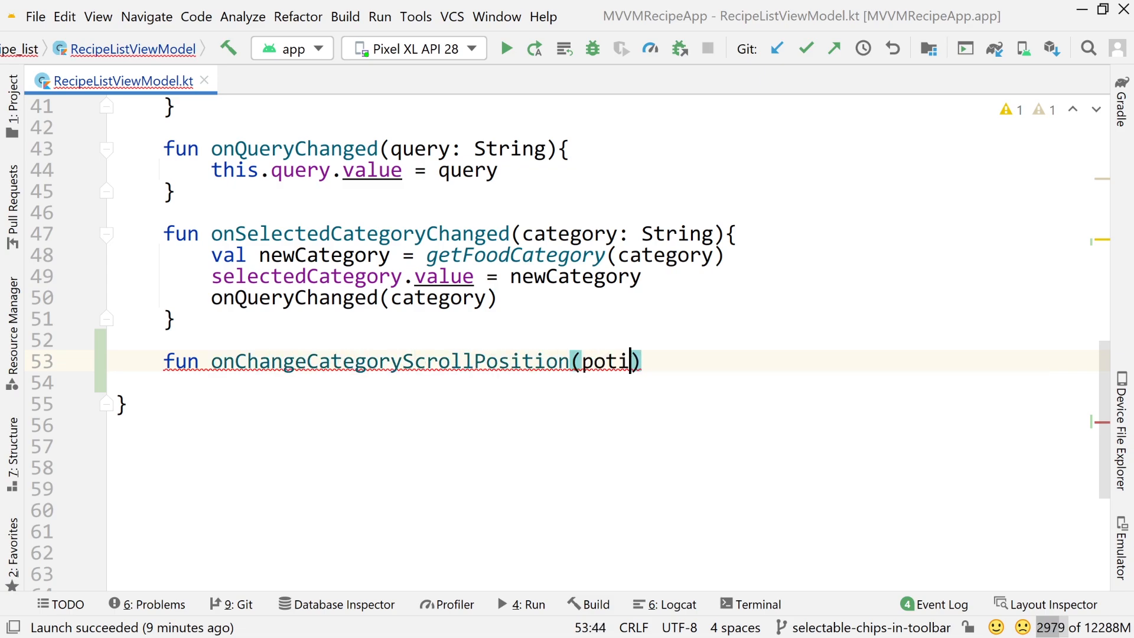
{"action": "type", "text": "position: Float"}
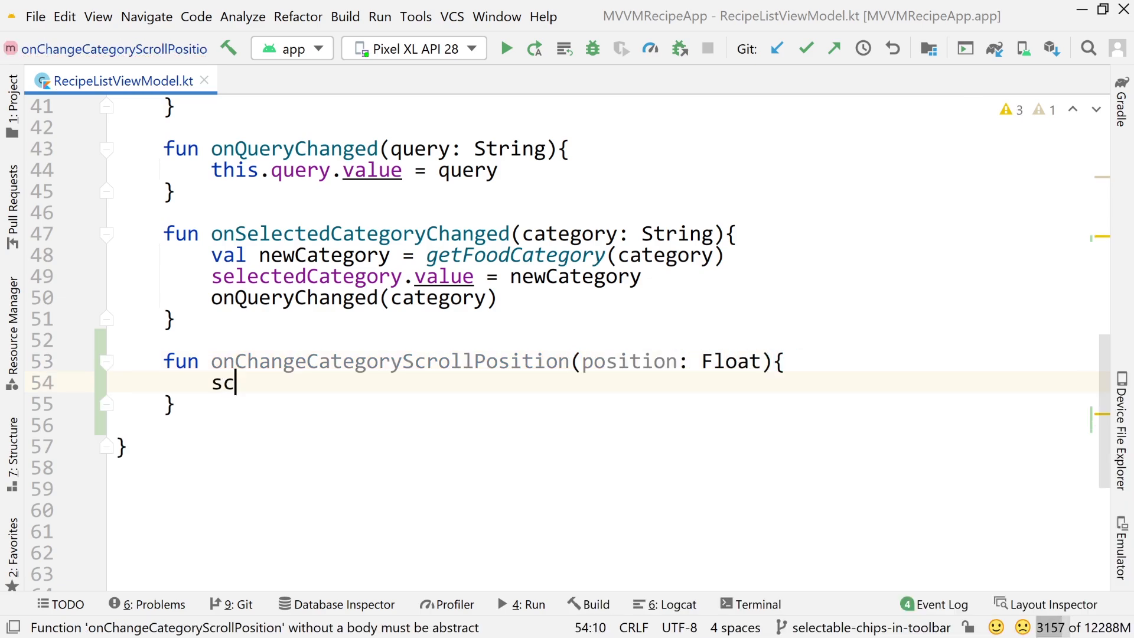
{"action": "type", "text": "categoryScrollPosition"}
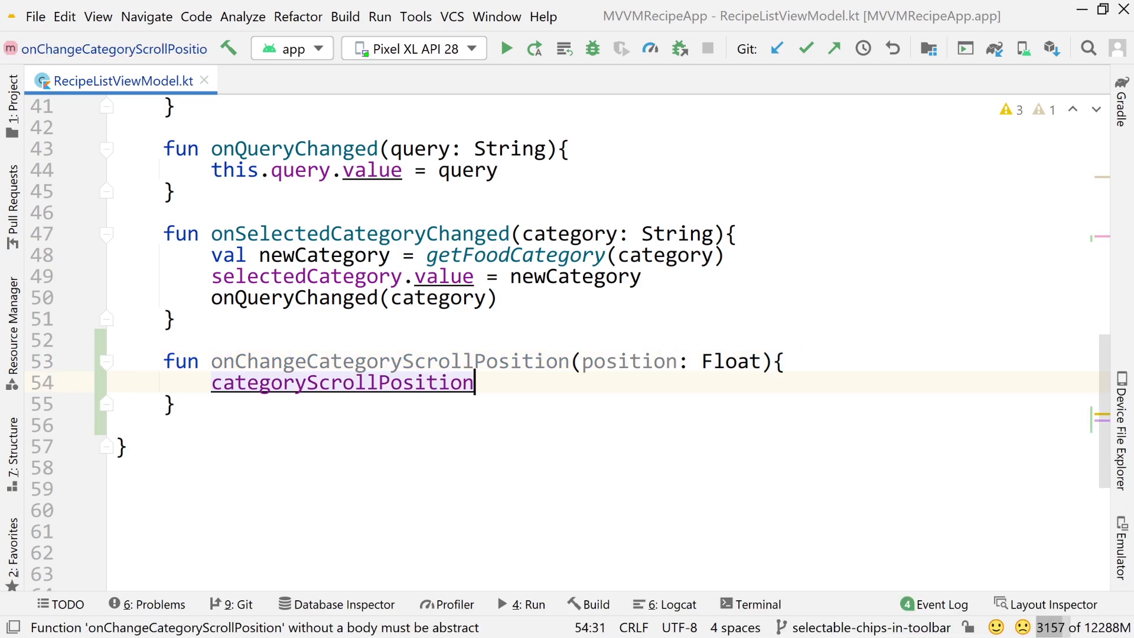
{"action": "type", "text": "= position"}
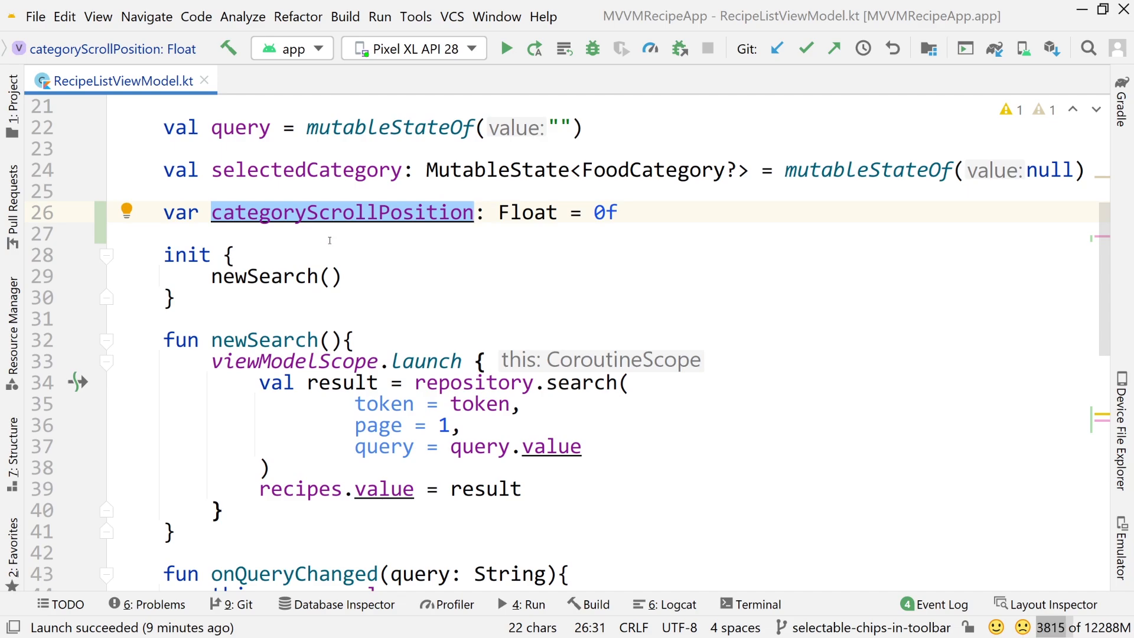
{"action": "mouse_move", "coordinate": [329, 257]}
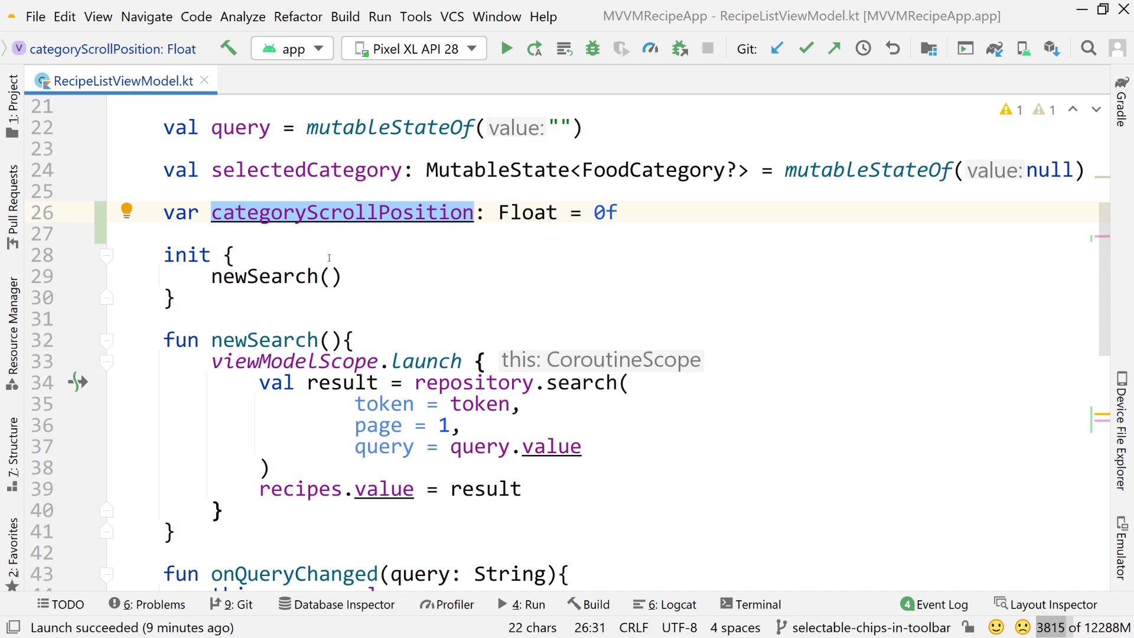
{"action": "scroll", "scroll_direction": "down", "scroll_amount": 3}
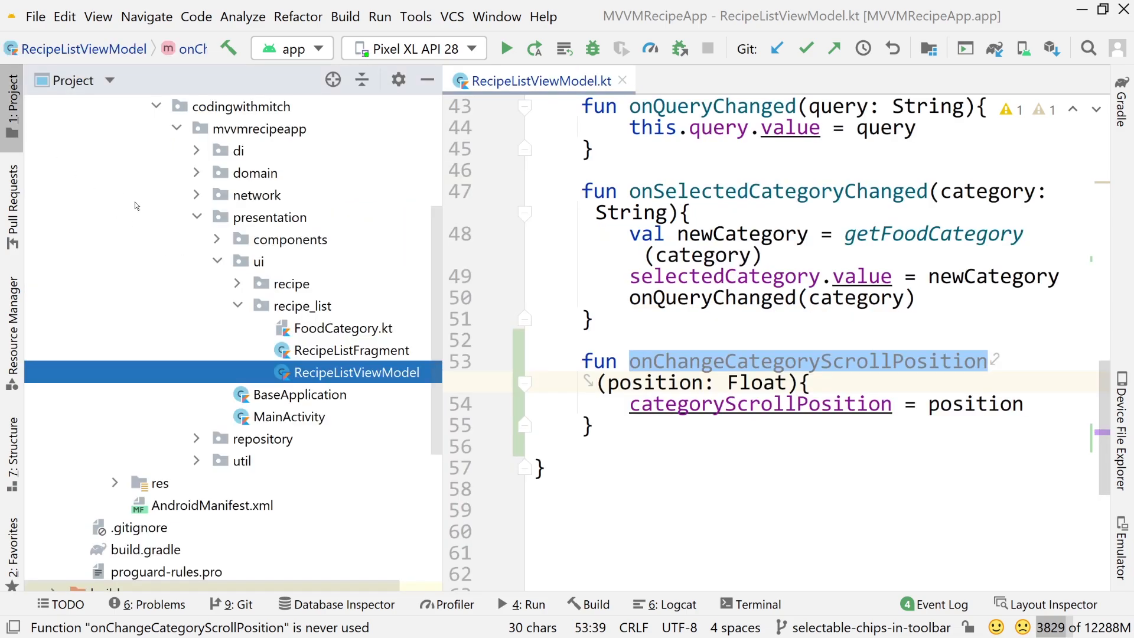
Step: Open RecipeListFragment.kt and declare val scrollState = rememberScrollState() above the ScrollableRow
{"action": "left_click", "coordinate": [355, 351]}
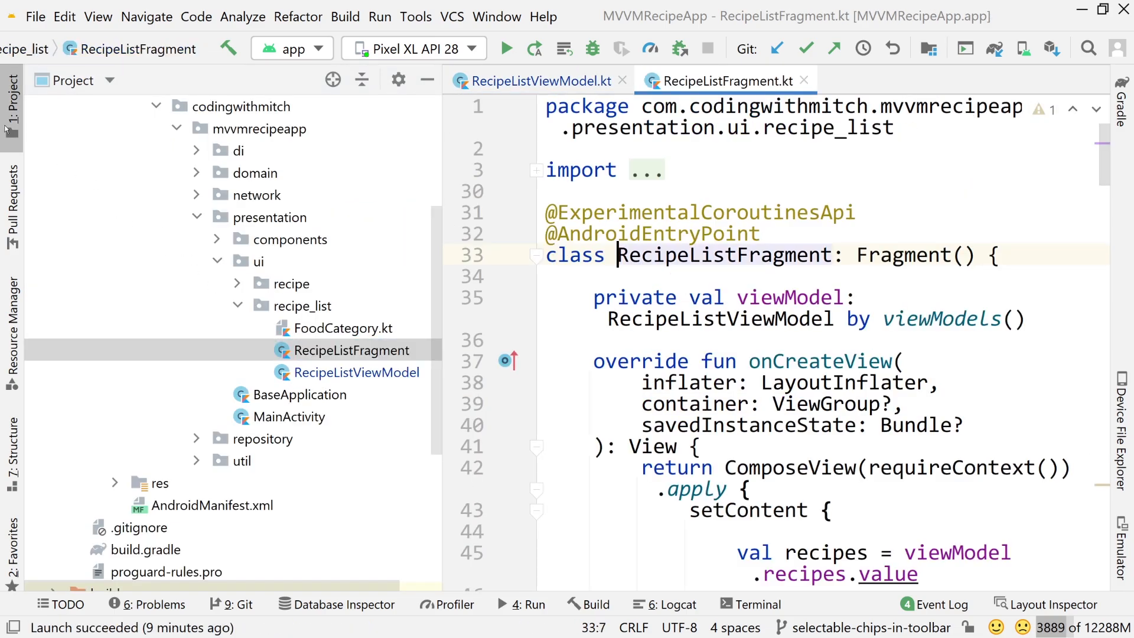
{"action": "left_click", "coordinate": [10, 94]}
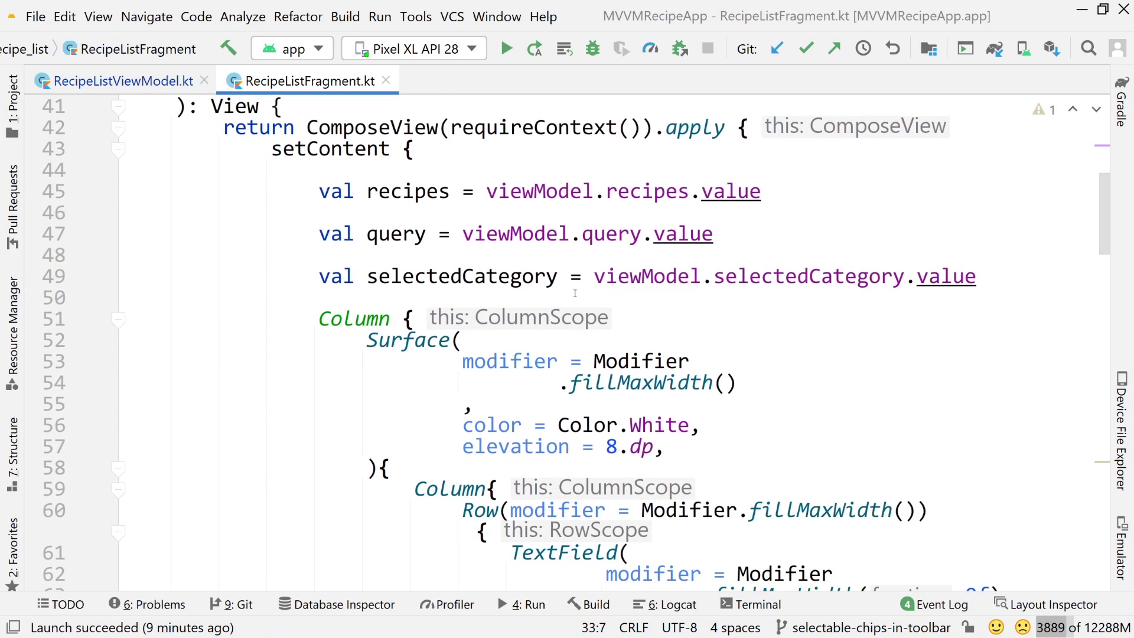
{"action": "scroll", "scroll_direction": "down", "scroll_amount": 3}
{"action": "type", "text": "val"}
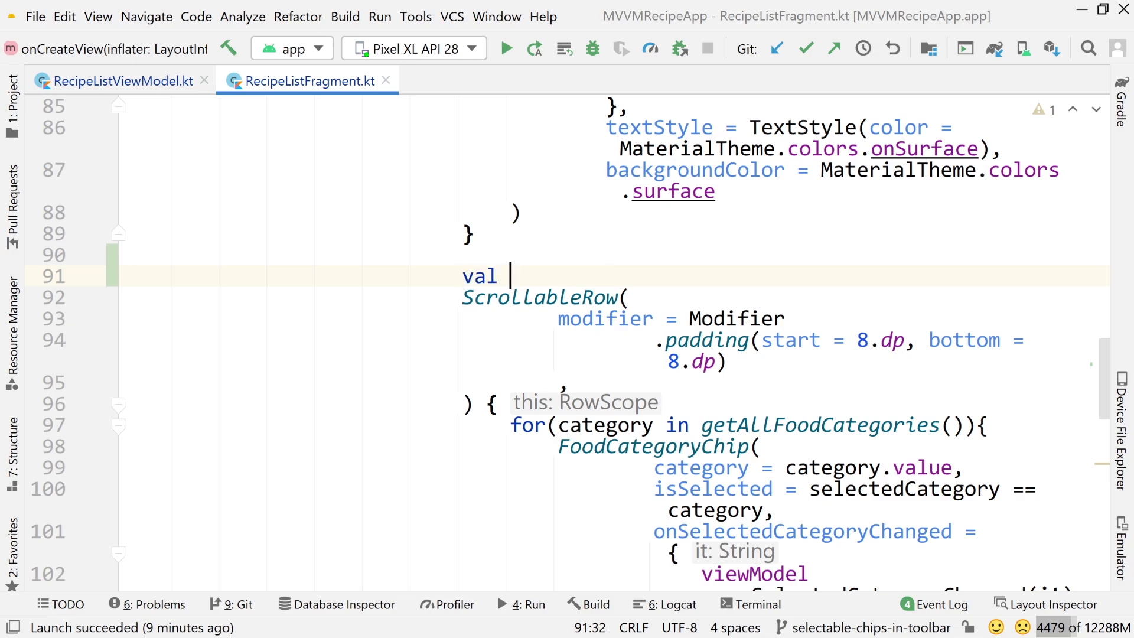
{"action": "type", "text": "scrollSat"}
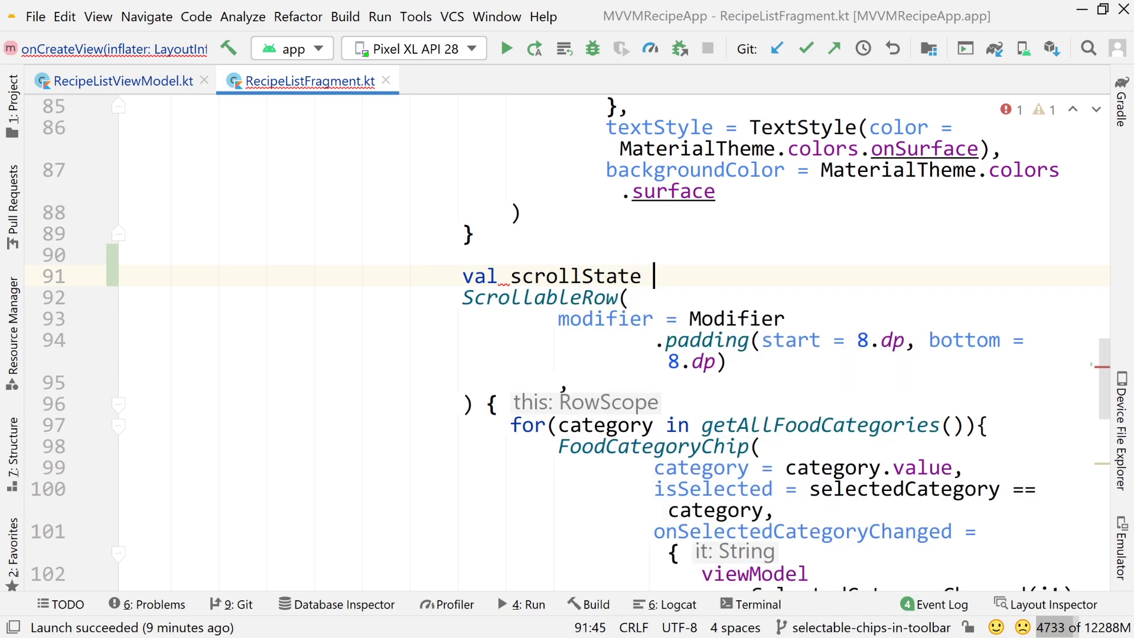
{"action": "type", "text": "="}
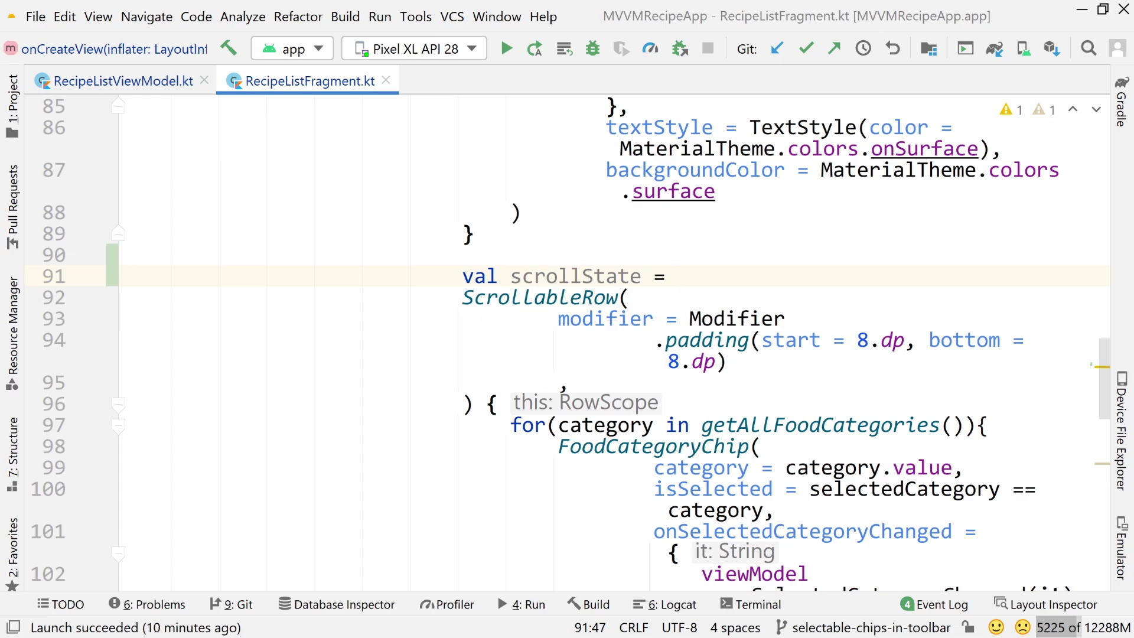
{"action": "type", "text": "rememberS"}
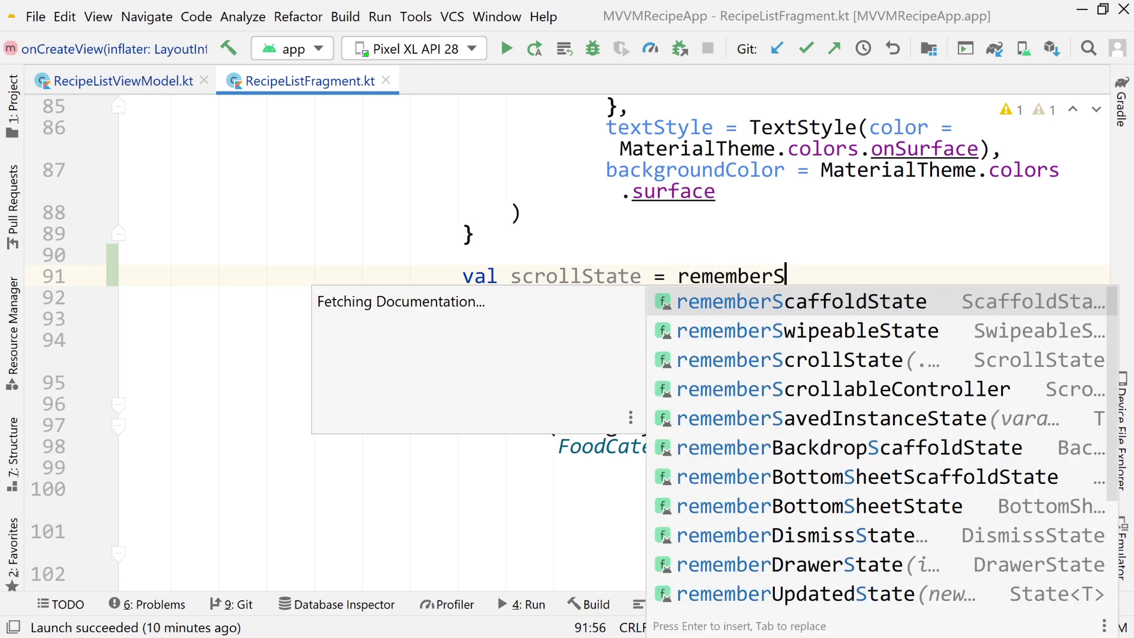
{"action": "type", "text": "crollState("}
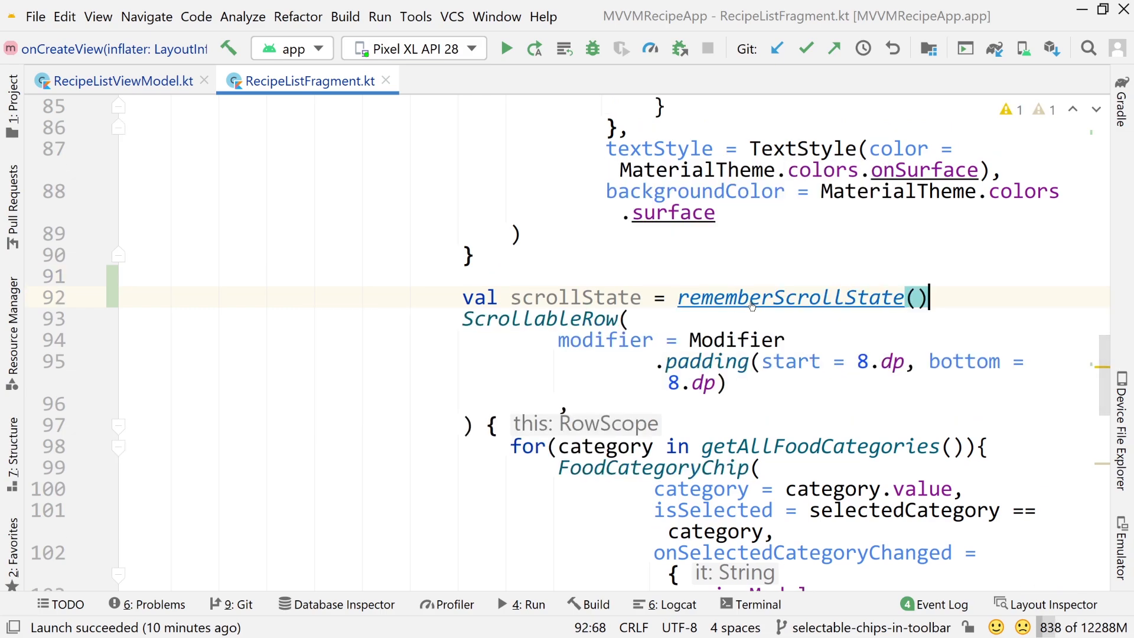
Step: Inspect rememberScrollState in Scroll.kt and its InteractionState parameter, then close Scroll.kt
{"action": "left_click", "coordinate": [790, 298]}
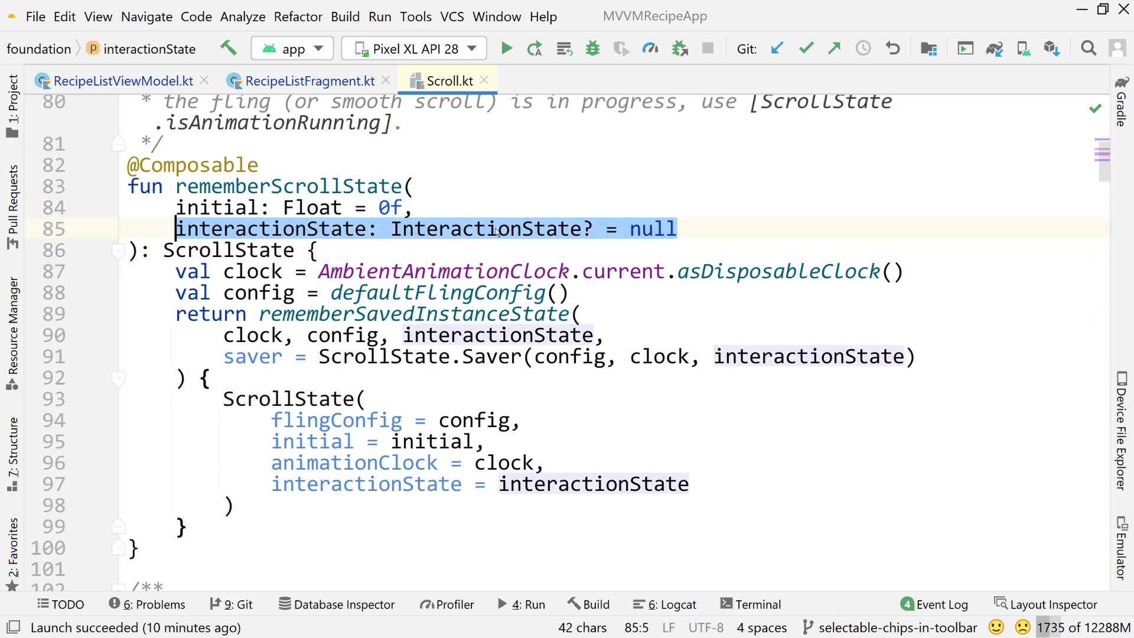
{"action": "mouse_move", "coordinate": [478, 228]}
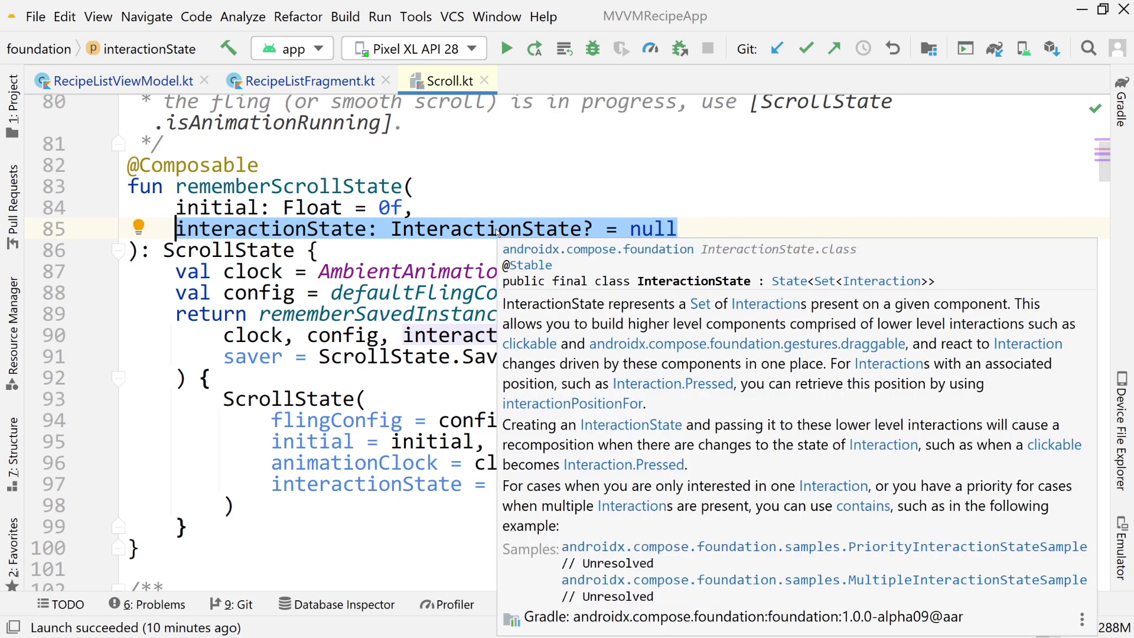
{"action": "left_click", "coordinate": [473, 228]}
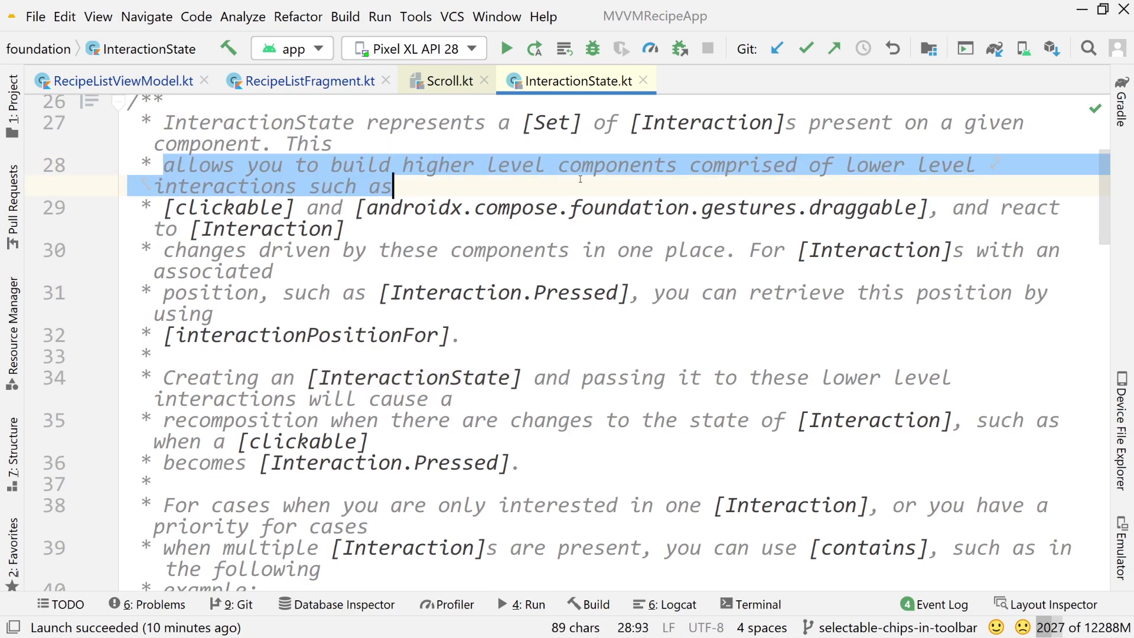
{"action": "double_click", "coordinate": [226, 207]}
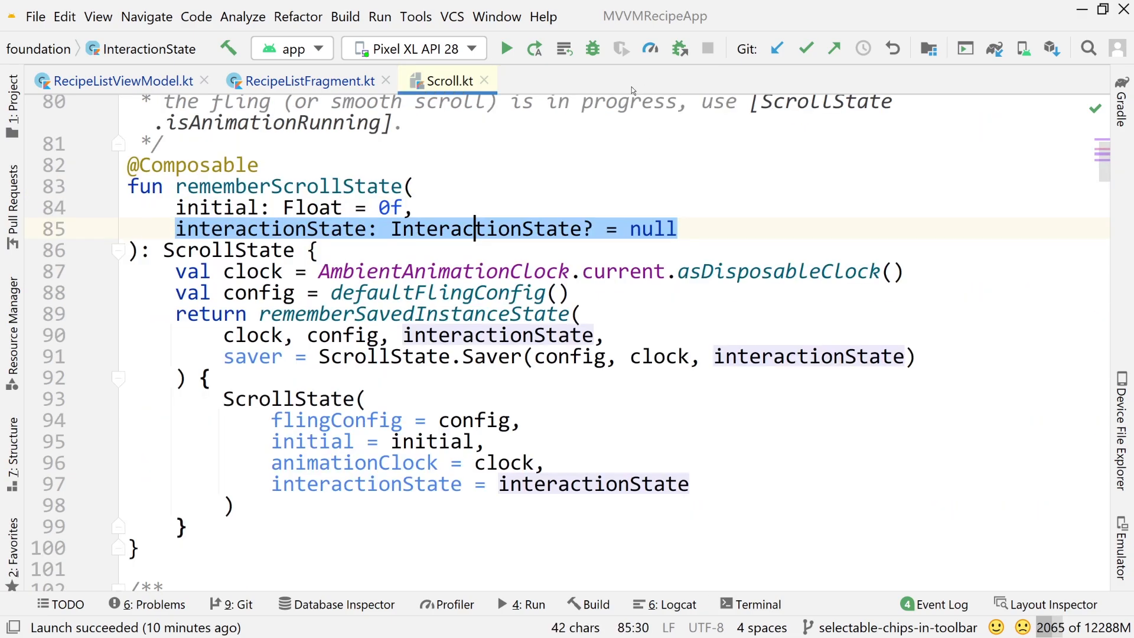
{"action": "double_click", "coordinate": [484, 228]}
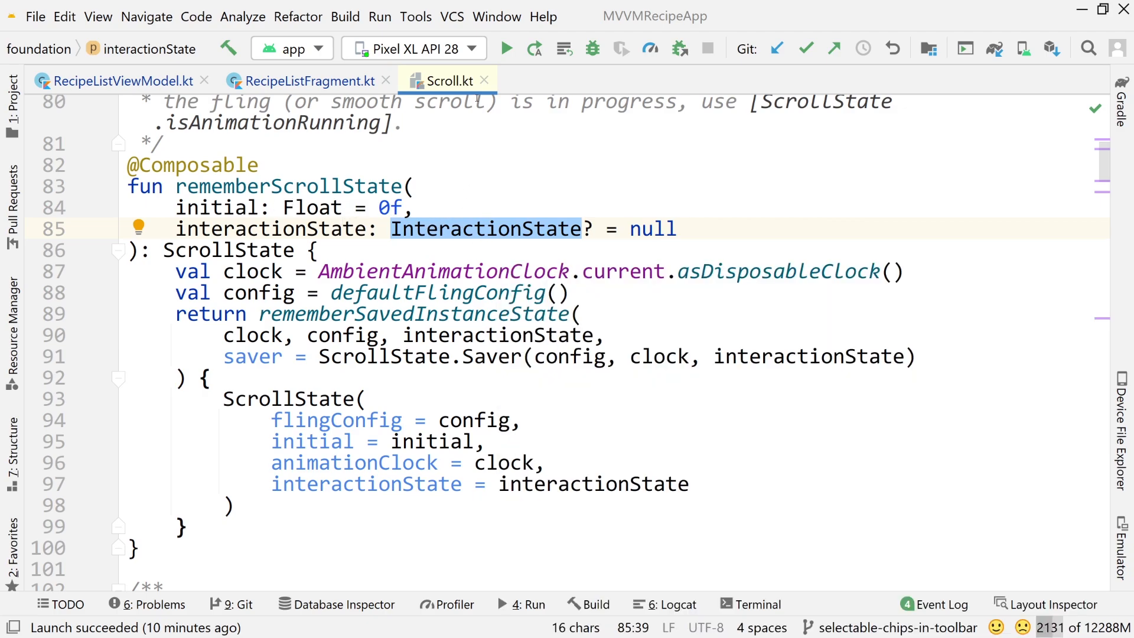
{"action": "left_click", "coordinate": [308, 81]}
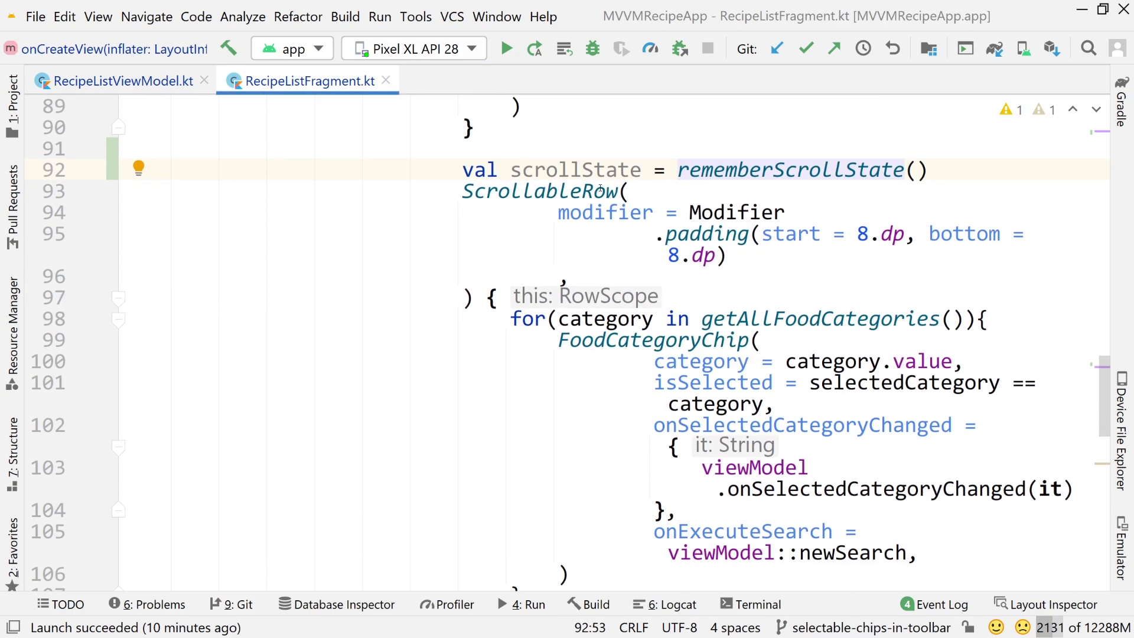
Step: Pass scrollState = scrollState to the category ScrollableRow after its padding modifier
{"action": "double_click", "coordinate": [574, 169]}
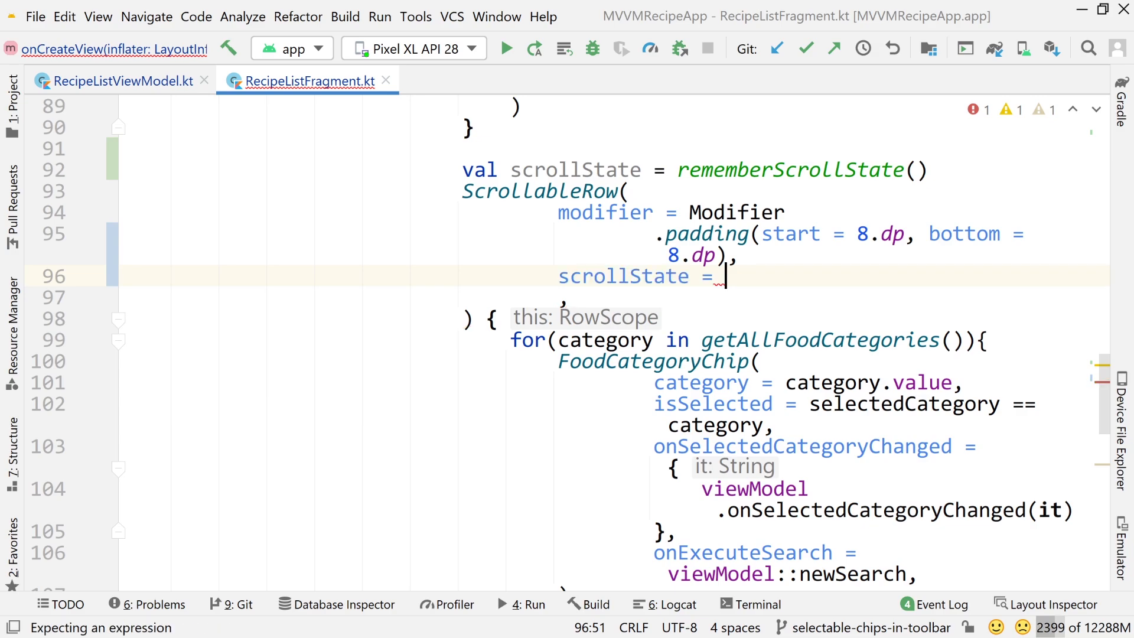
{"action": "type", "text": "scrollState"}
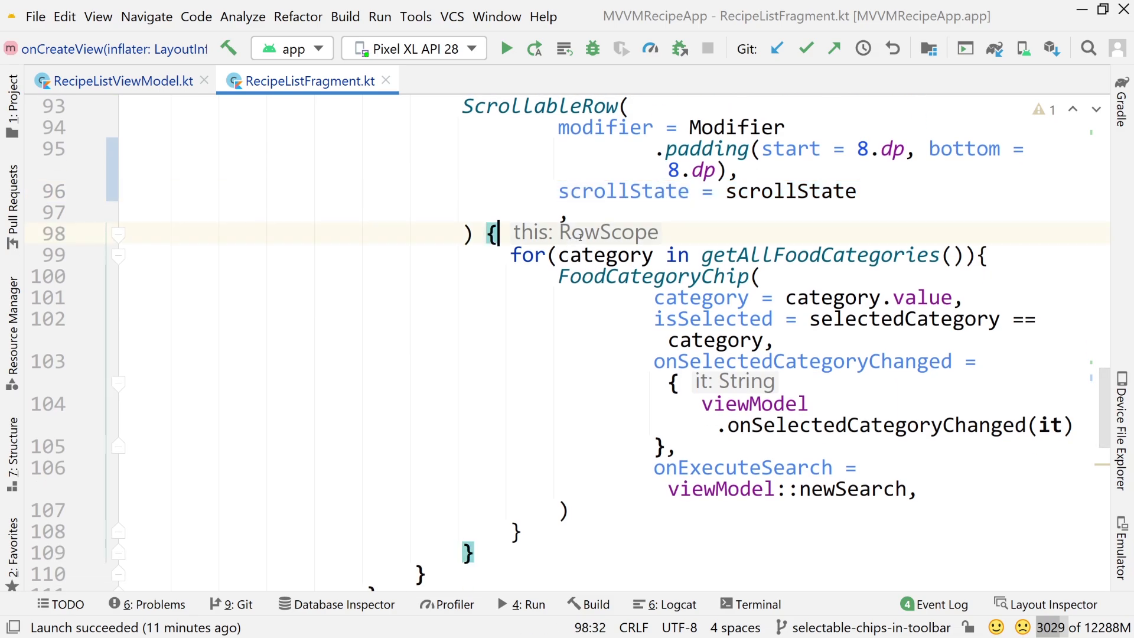
Step: Write scrollState.scrollTo(viewModel.categoryScrollPosition) at the start of the ScrollableRow body
{"action": "type", "text": "val"}
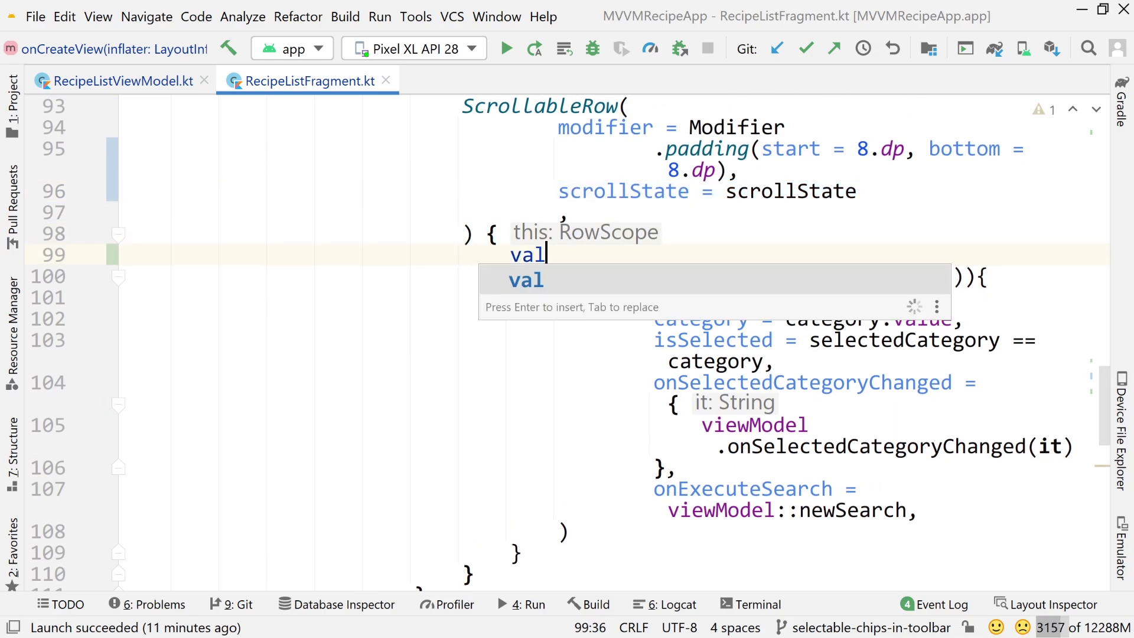
{"action": "type", "text": "scrollState"}
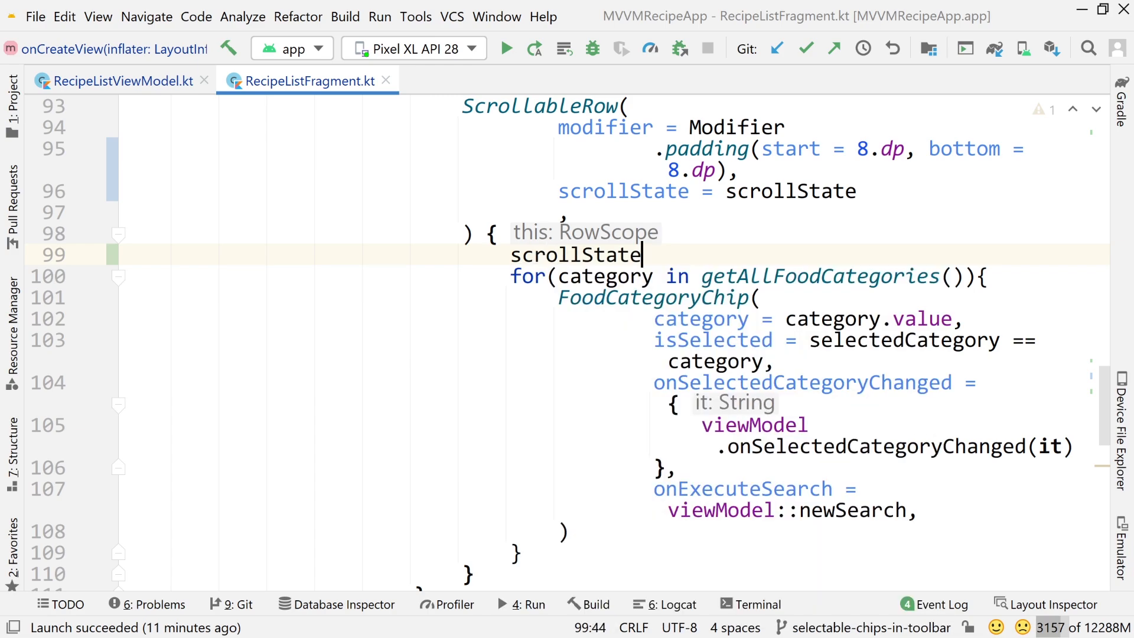
{"action": "type", "text": ".scrollTo()"}
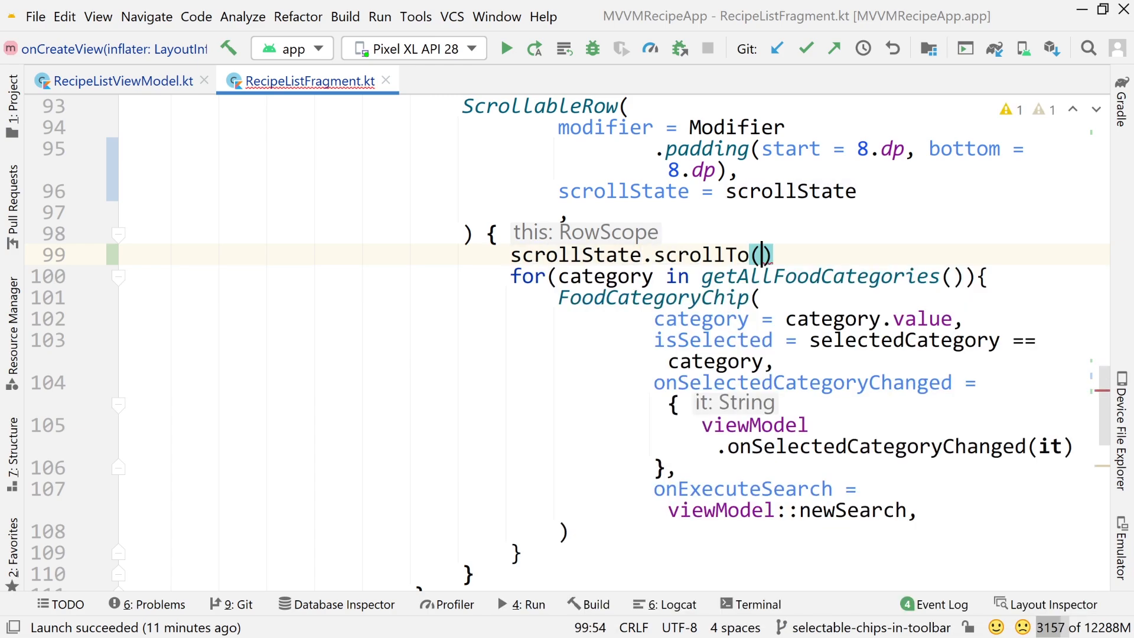
{"action": "type", "text": "viewModel.categoryScrollPosition"}
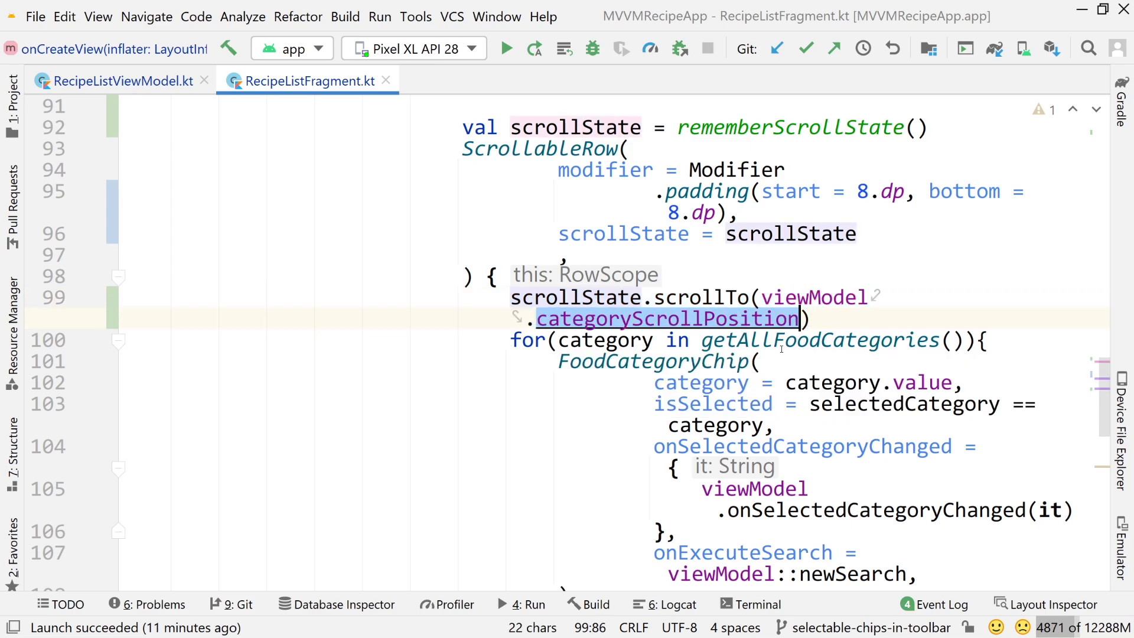
{"action": "scroll", "scroll_direction": "down", "scroll_amount": 3}
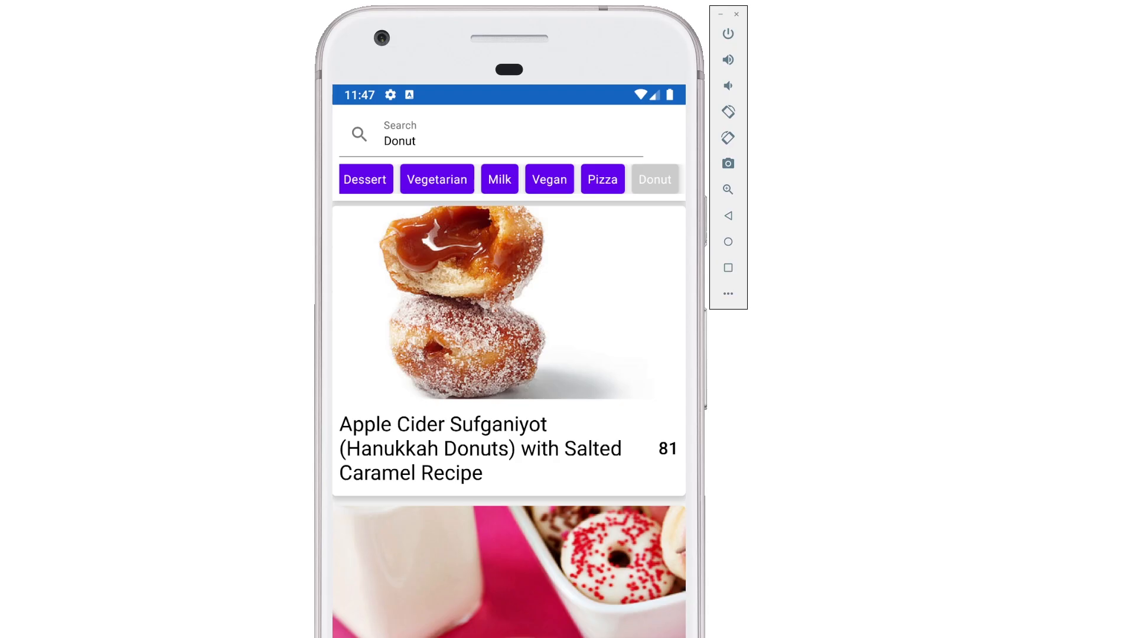
{"action": "mouse_move", "coordinate": [659, 165]}
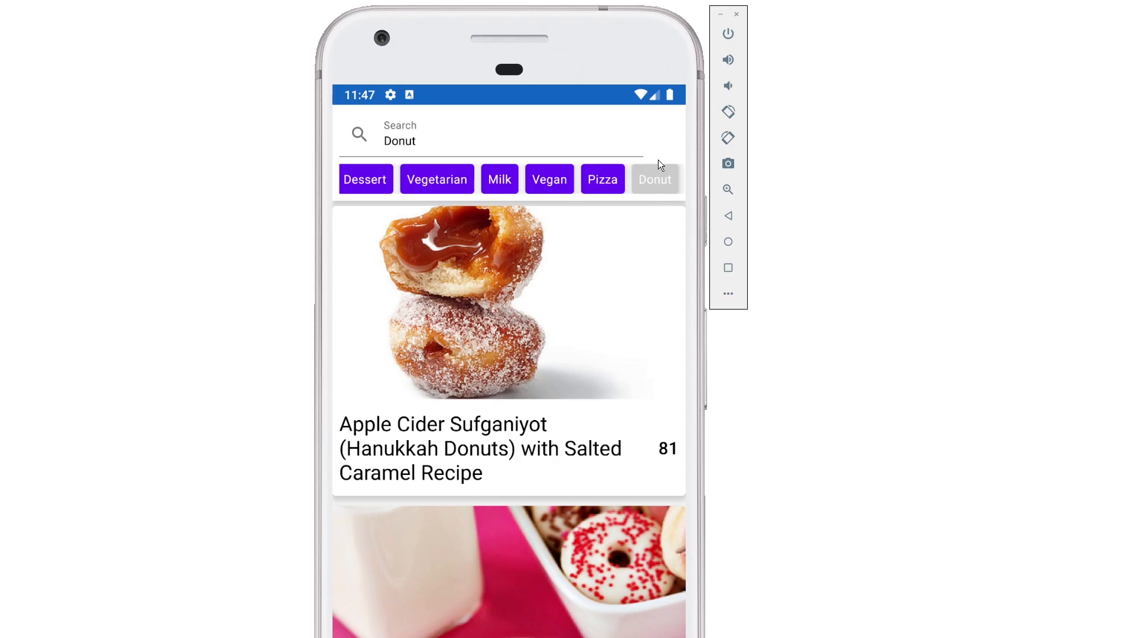
Step: Tap the Pizza chip so the app lists No-Knead Pizza Dough first
{"action": "left_click", "coordinate": [602, 178]}
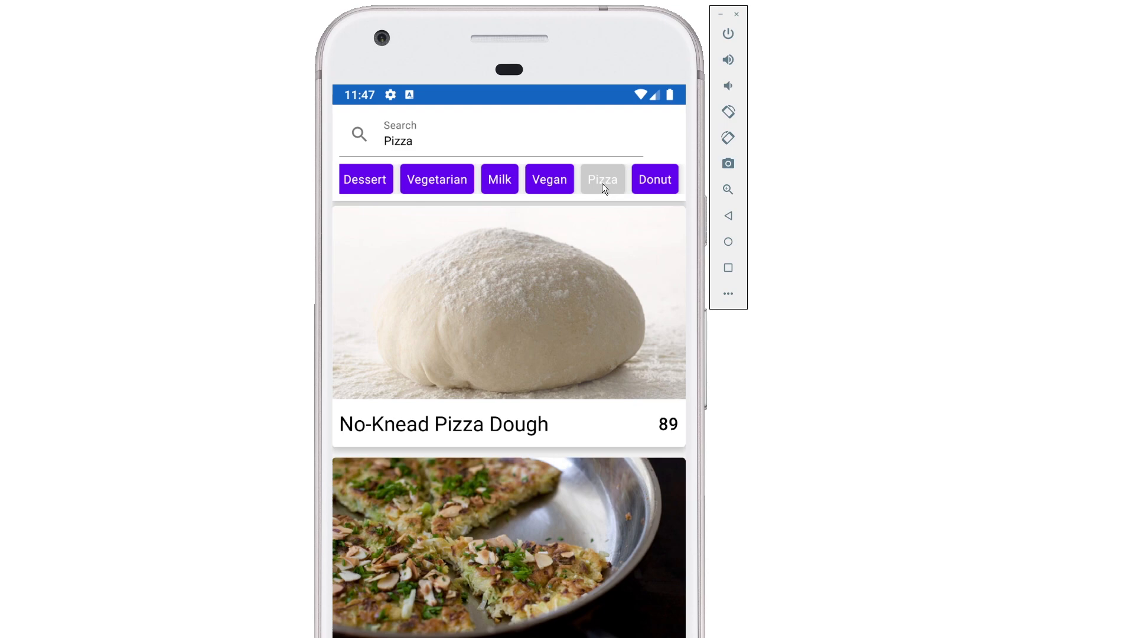
{"action": "mouse_move", "coordinate": [418, 204]}
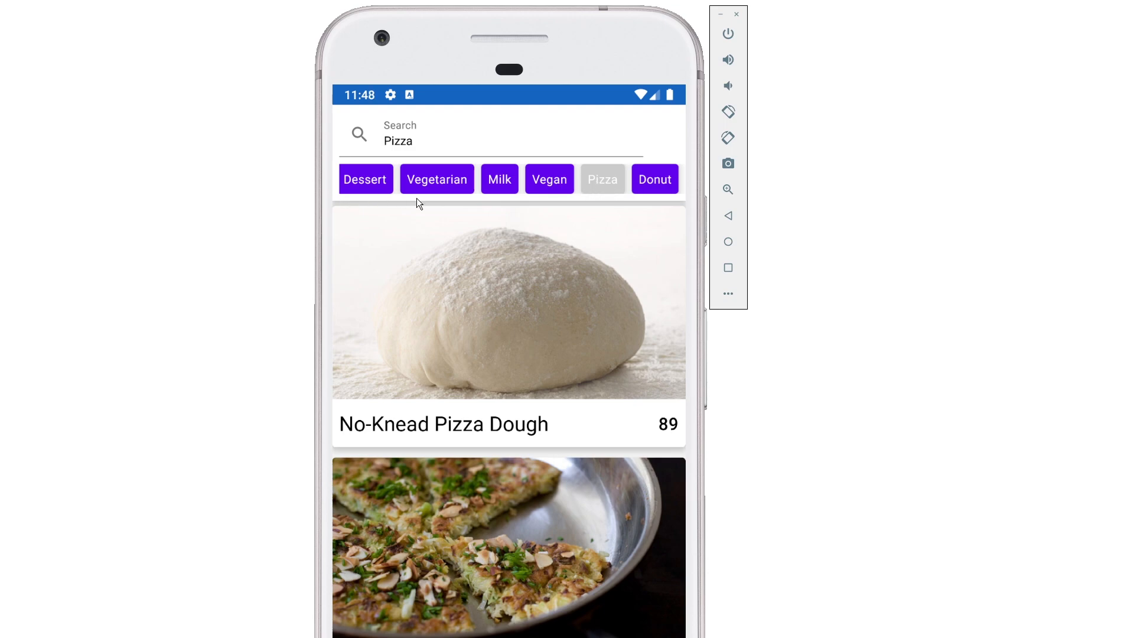
{"action": "mouse_move", "coordinate": [673, 207]}
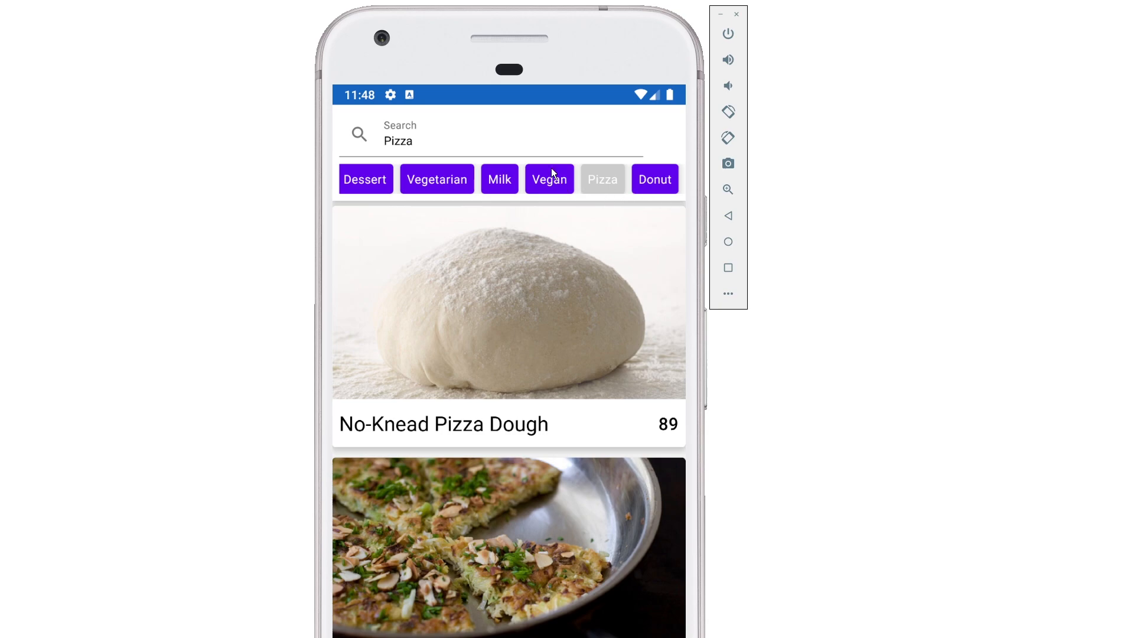
{"action": "left_click", "coordinate": [548, 179]}
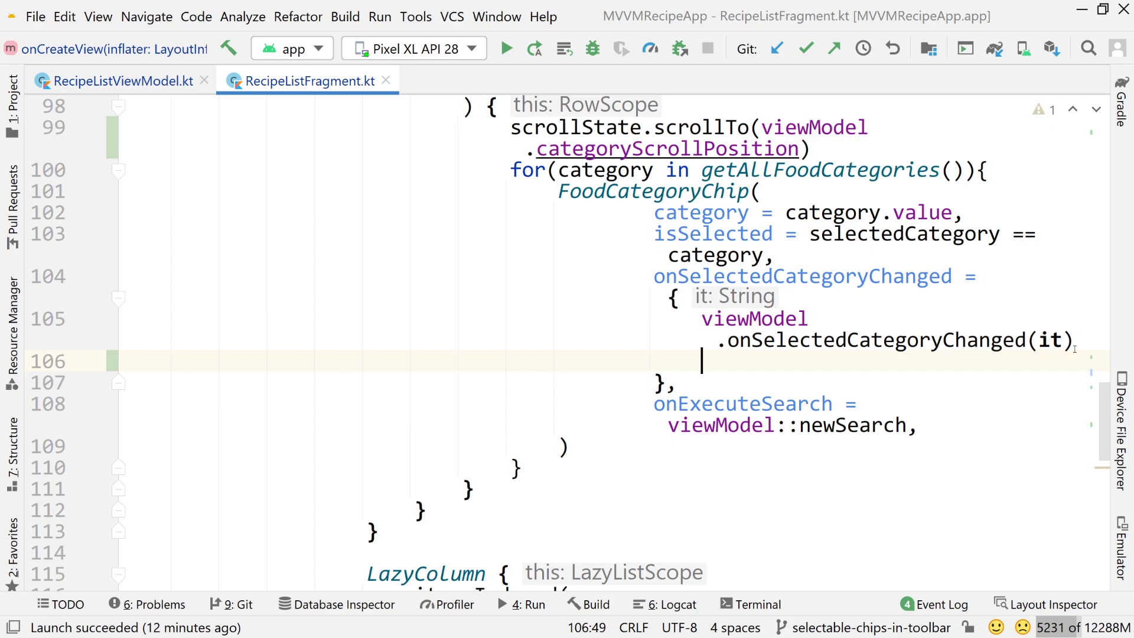
Step: Add viewModel.onChangeCategoryScrollPosition(scrollState.value) inside the onSelectedCategoryChanged lambda
{"action": "type", "text": "viewmo"}
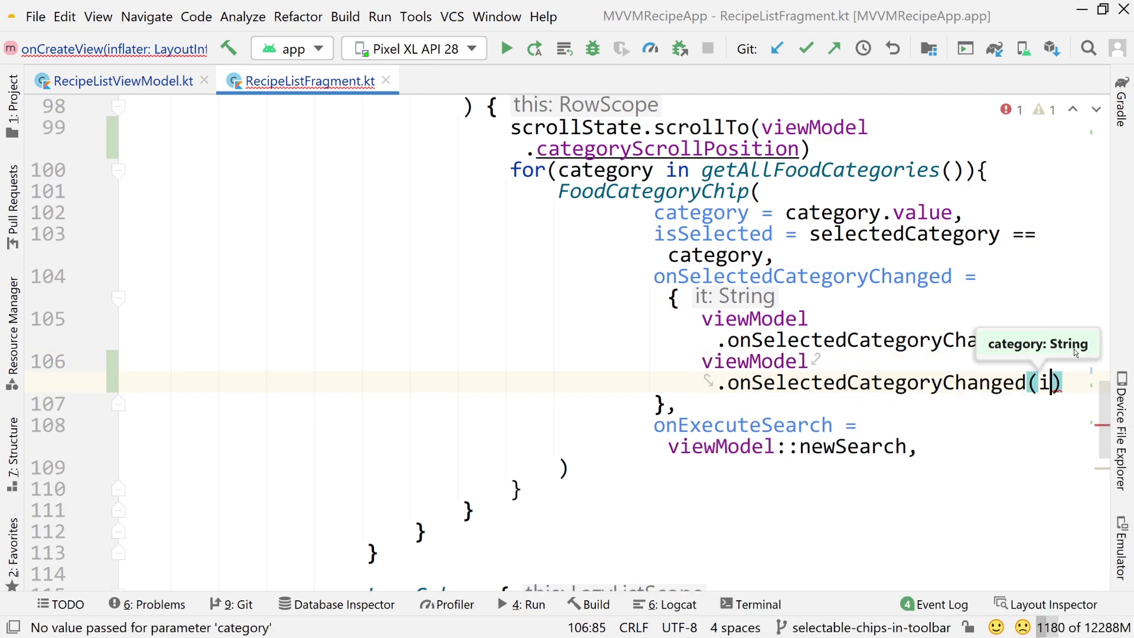
{"action": "type", "text": "scrollState.value"}
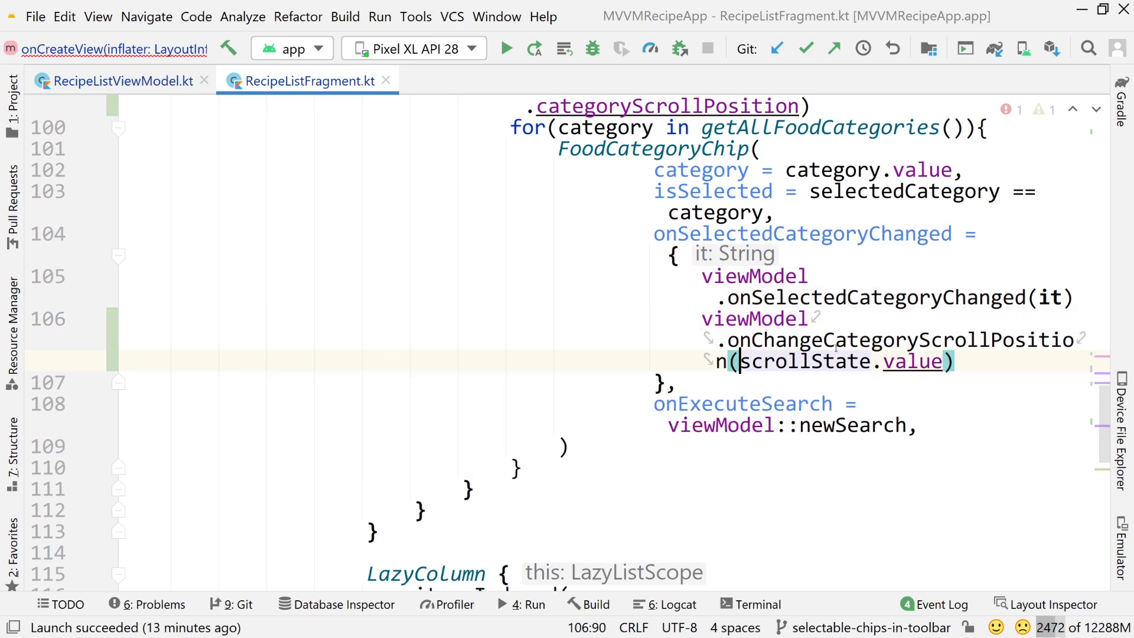
{"action": "double_click", "coordinate": [802, 361]}
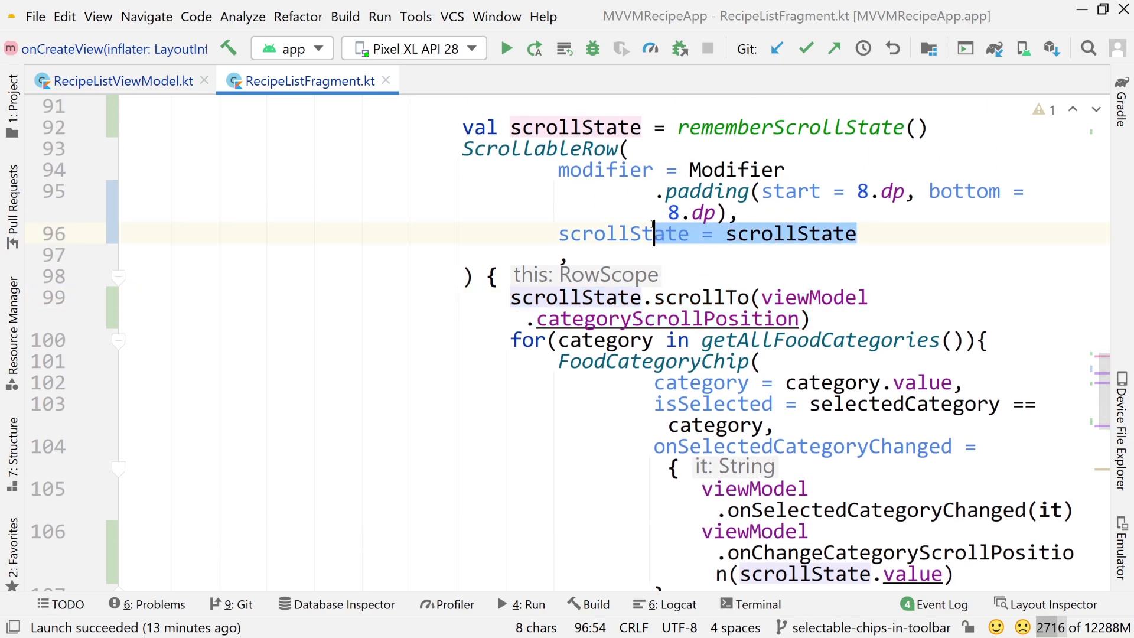
{"action": "scroll", "scroll_direction": "down", "scroll_amount": 3}
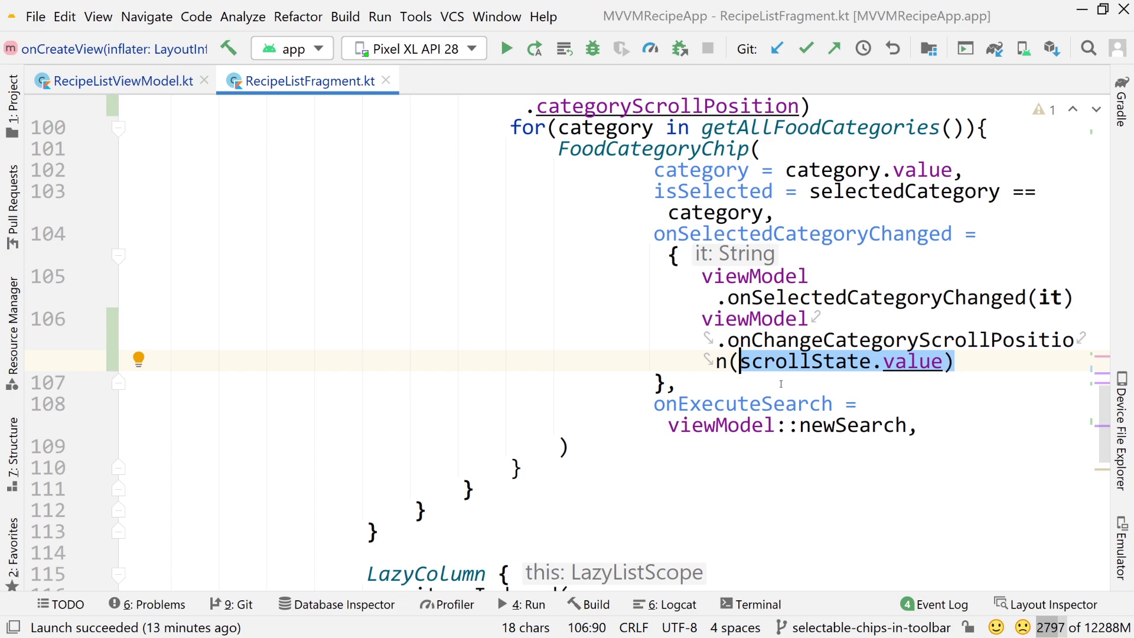
{"action": "scroll", "scroll_direction": "down", "scroll_amount": 3}
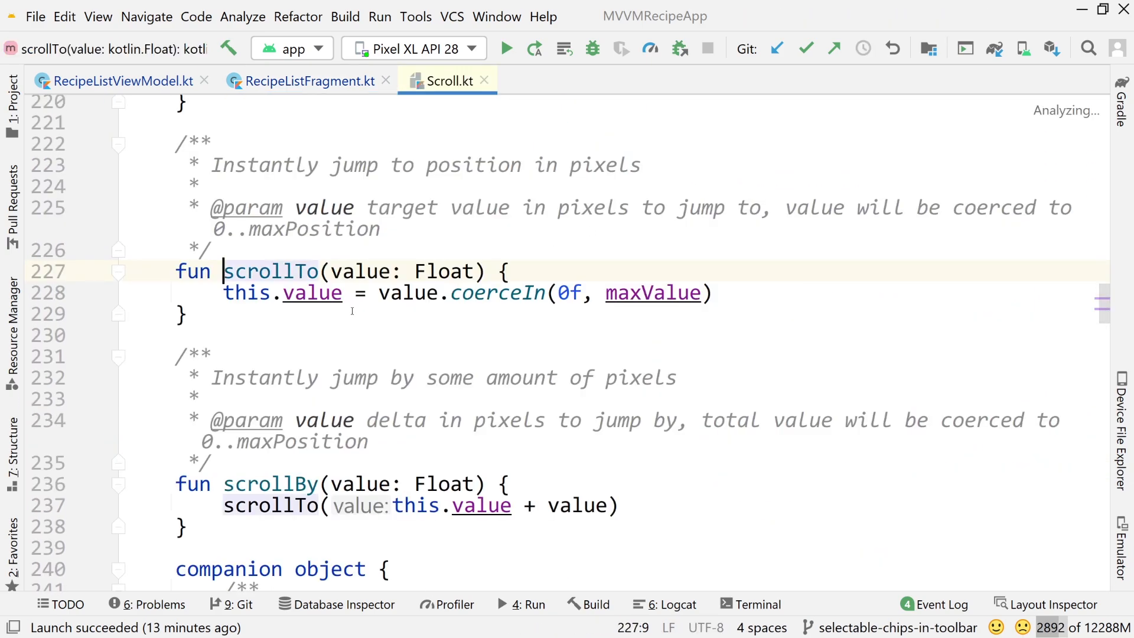
{"action": "left_click", "coordinate": [303, 80]}
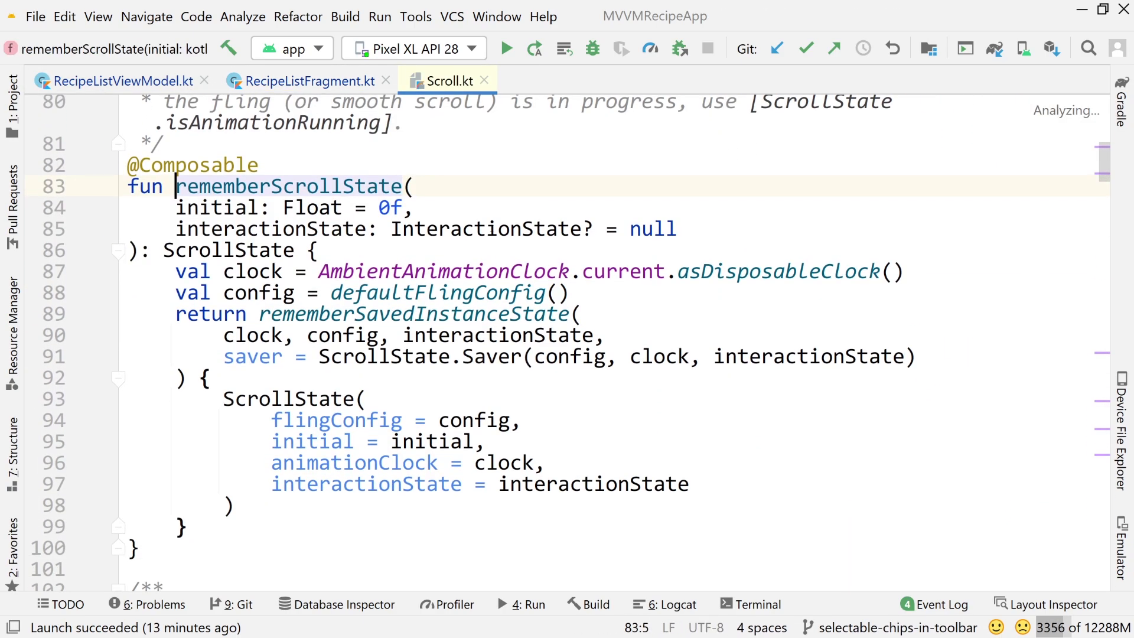
{"action": "double_click", "coordinate": [486, 229]}
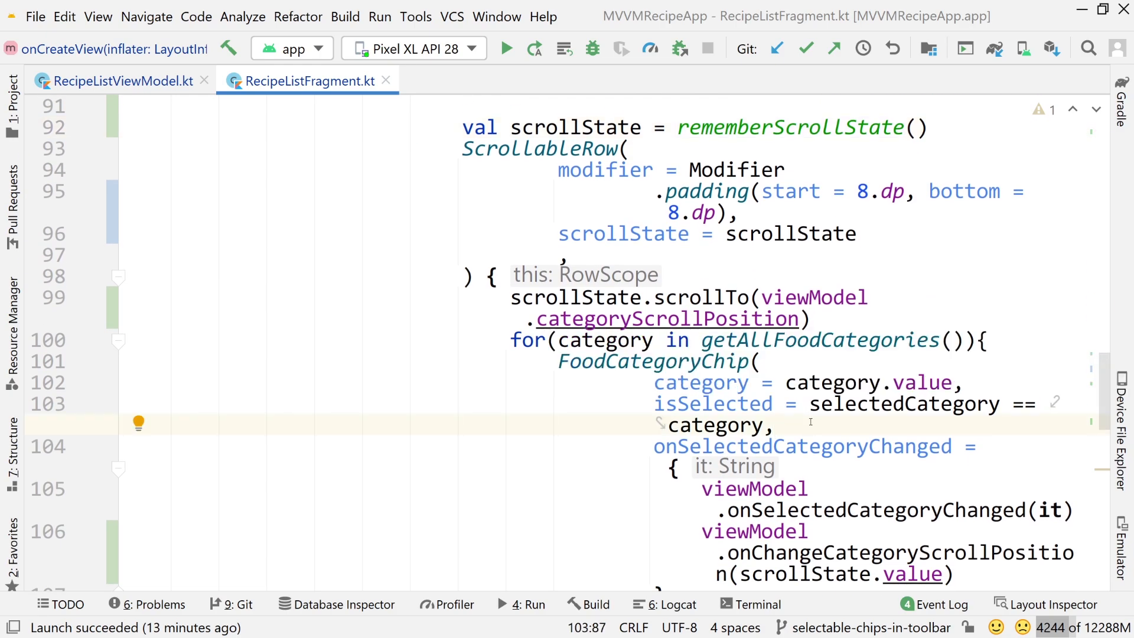
{"action": "mouse_move", "coordinate": [506, 48]}
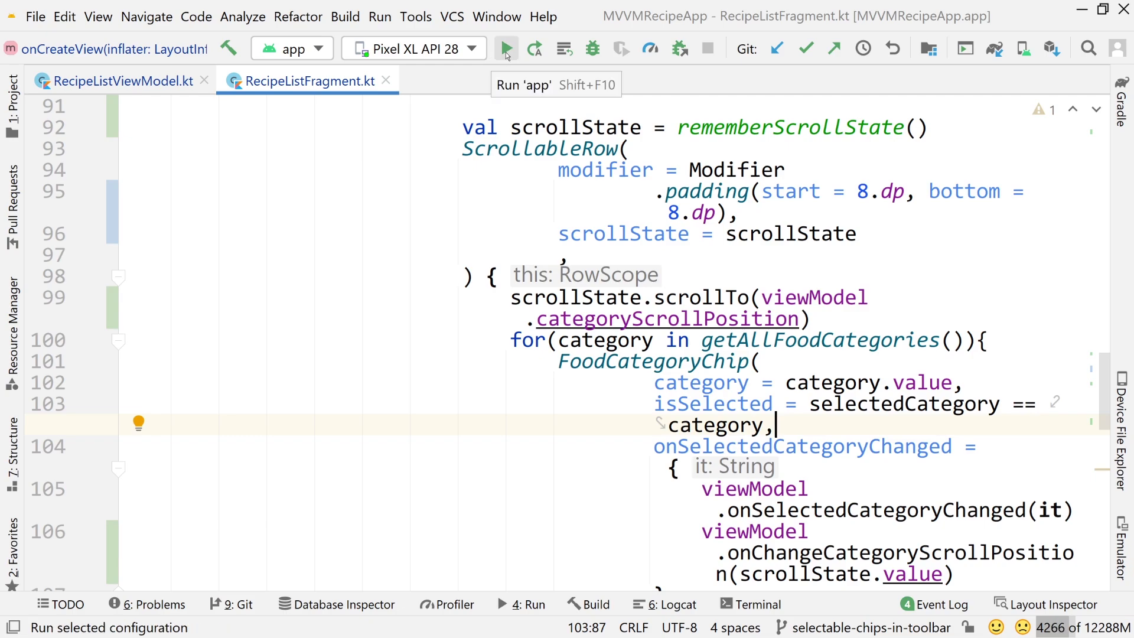
Step: Rerun the app and set the chip Text color to Color.White in components/FoodCategoryChip.kt
{"action": "left_click", "coordinate": [507, 48]}
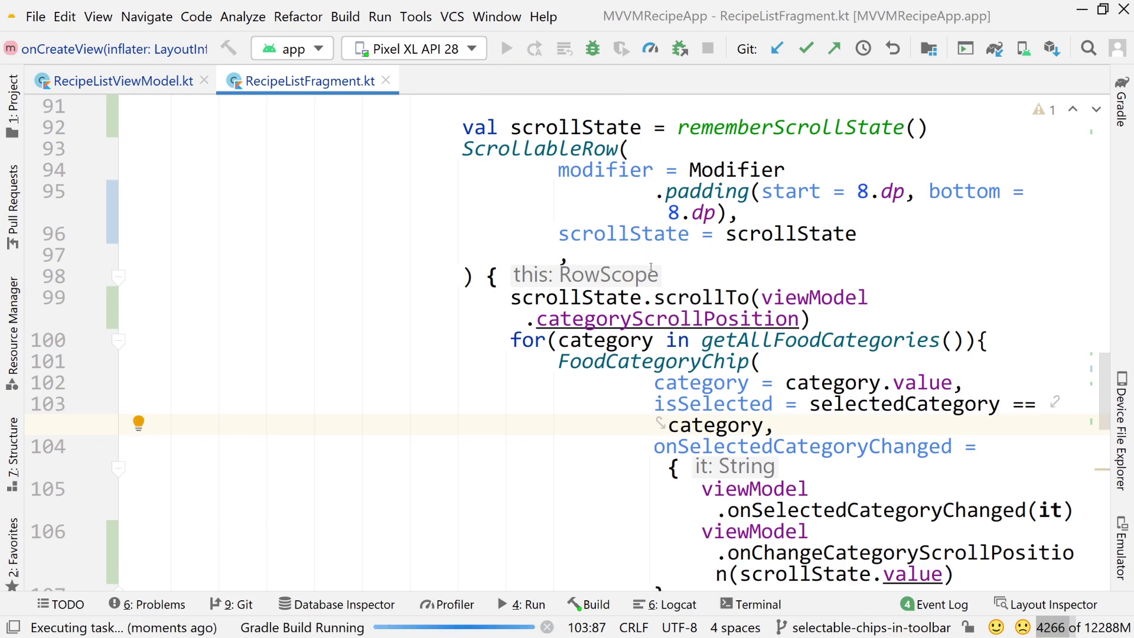
{"action": "left_click", "coordinate": [10, 105]}
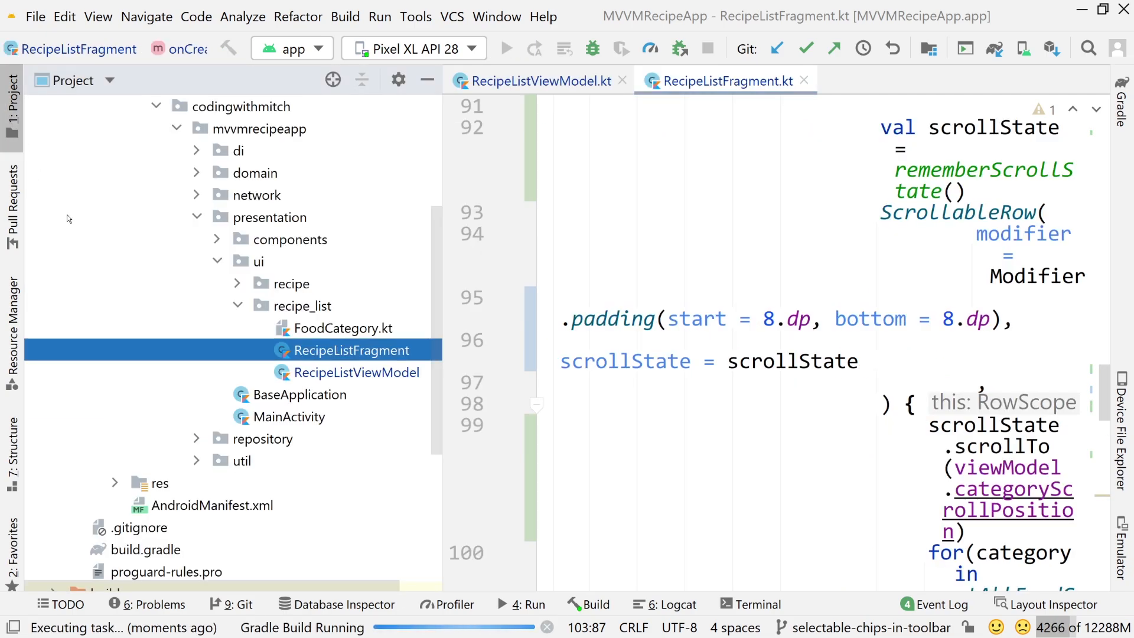
{"action": "double_click", "coordinate": [341, 327]}
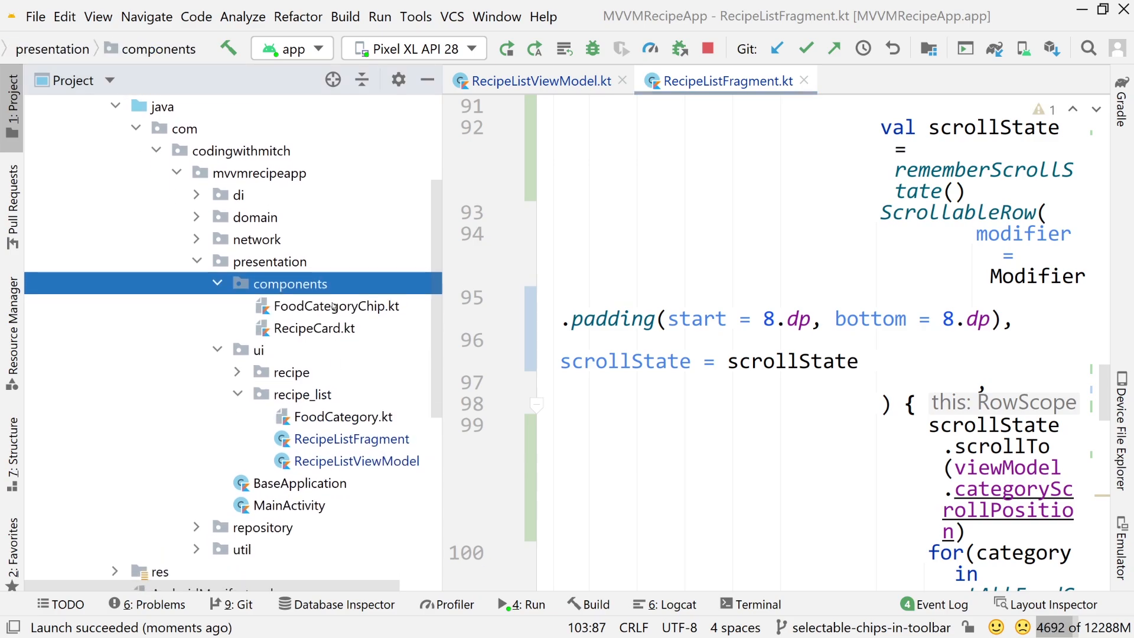
{"action": "double_click", "coordinate": [335, 306]}
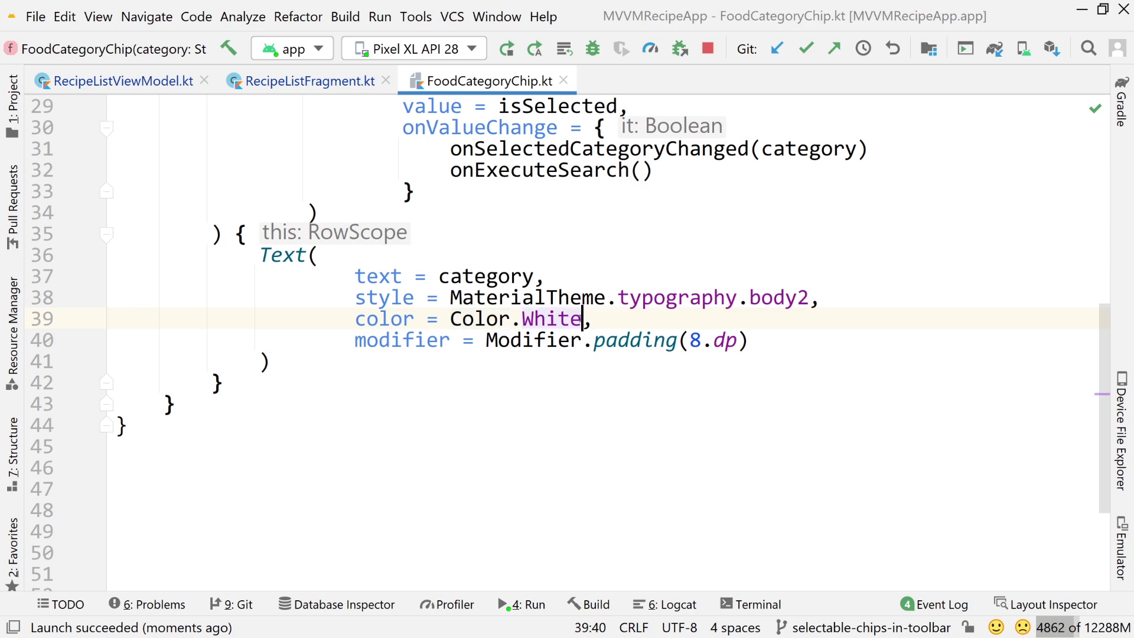
{"action": "double_click", "coordinate": [515, 319]}
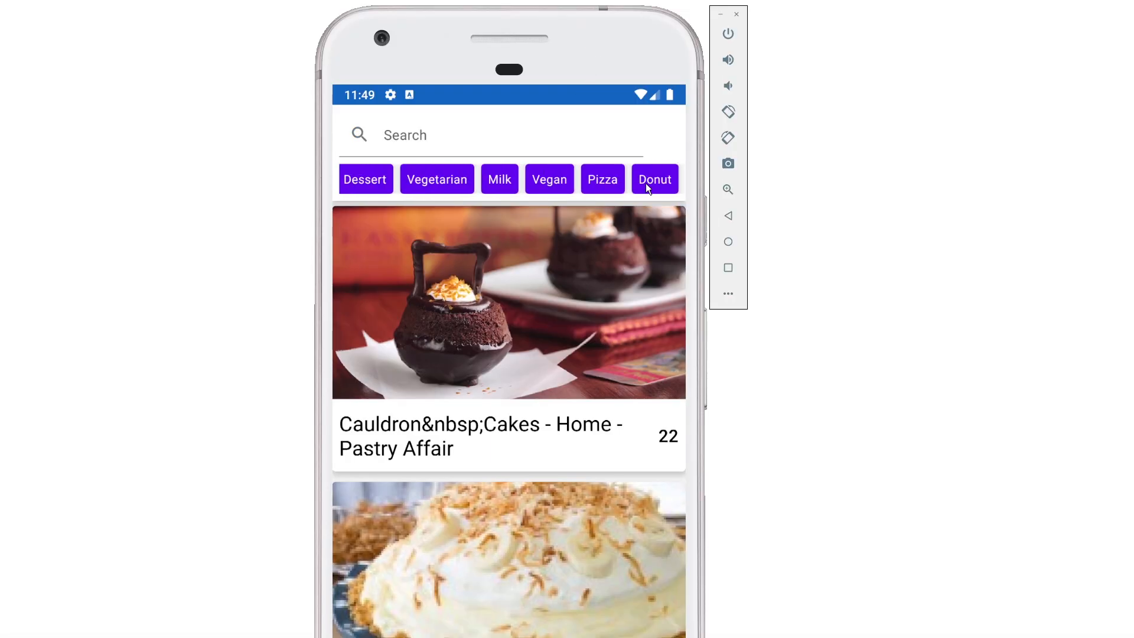
Step: Tap the Donut chip to show donut recipes with 'Donut' in the search field
{"action": "left_click", "coordinate": [653, 178]}
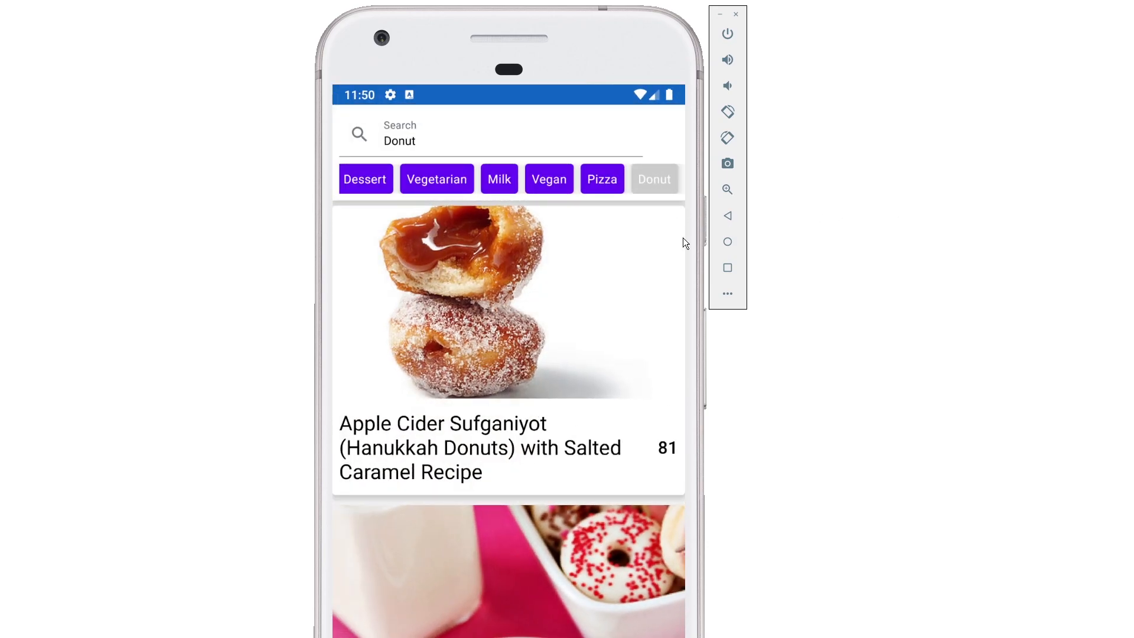
{"action": "mouse_move", "coordinate": [666, 233]}
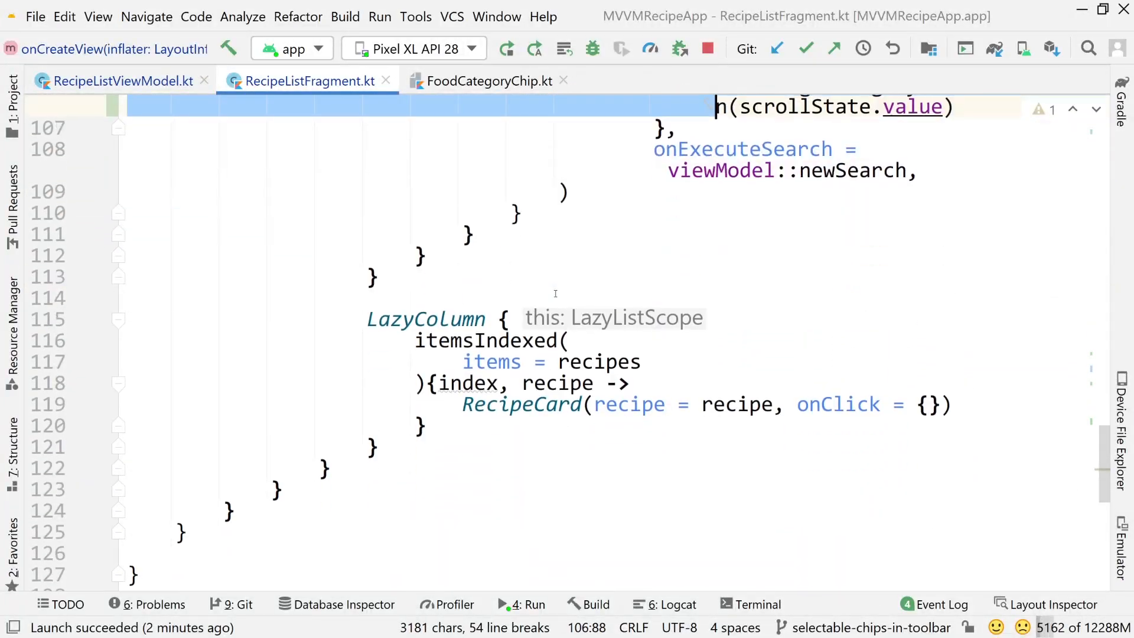
{"action": "left_click", "coordinate": [548, 403]}
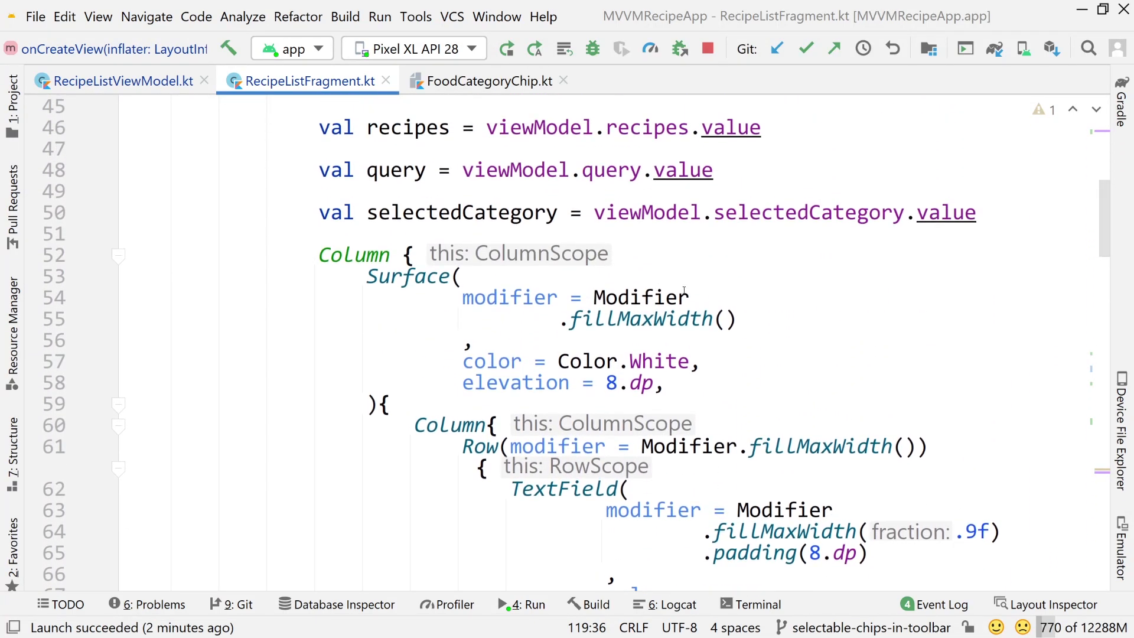
{"action": "mouse_move", "coordinate": [696, 352]}
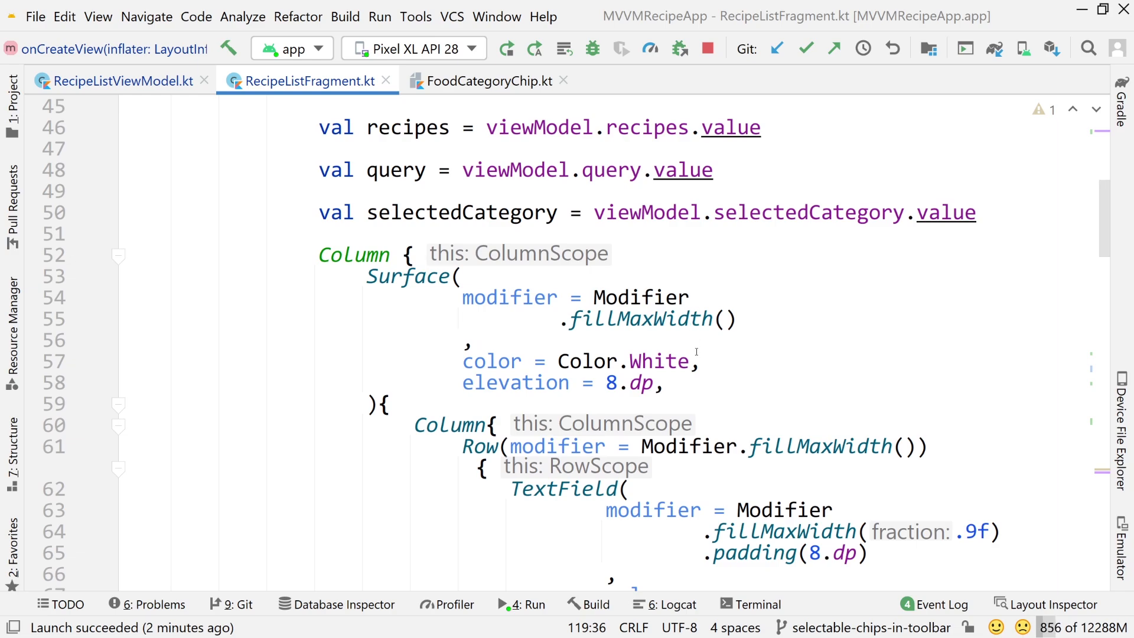